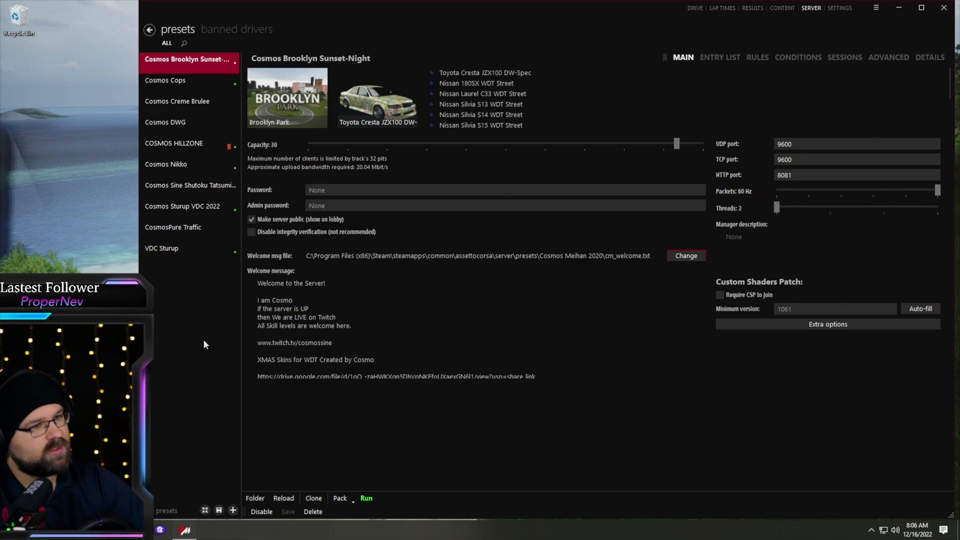
mouse_move(168, 352)
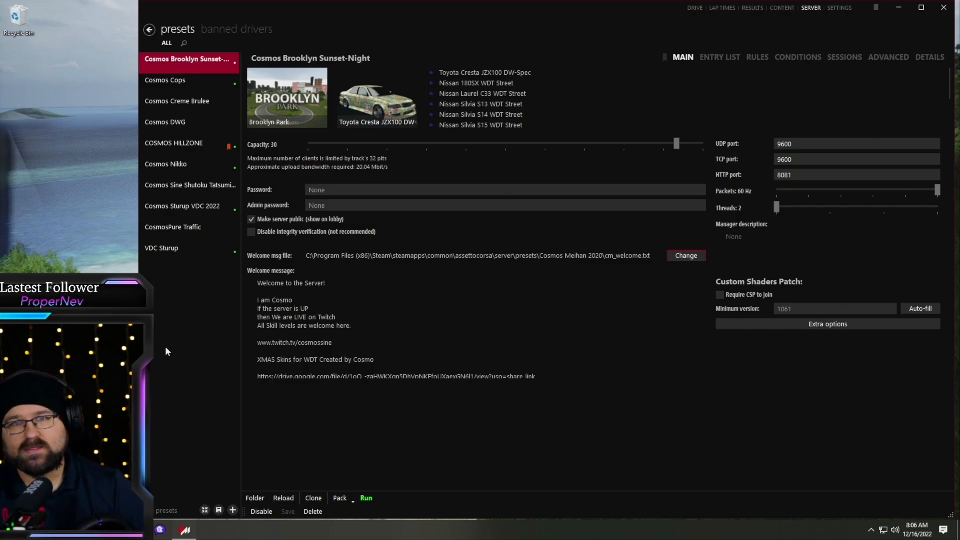
- Restore the Content Manager window down to uncover the desktop server archive and Brooklyn folder
click(283, 284)
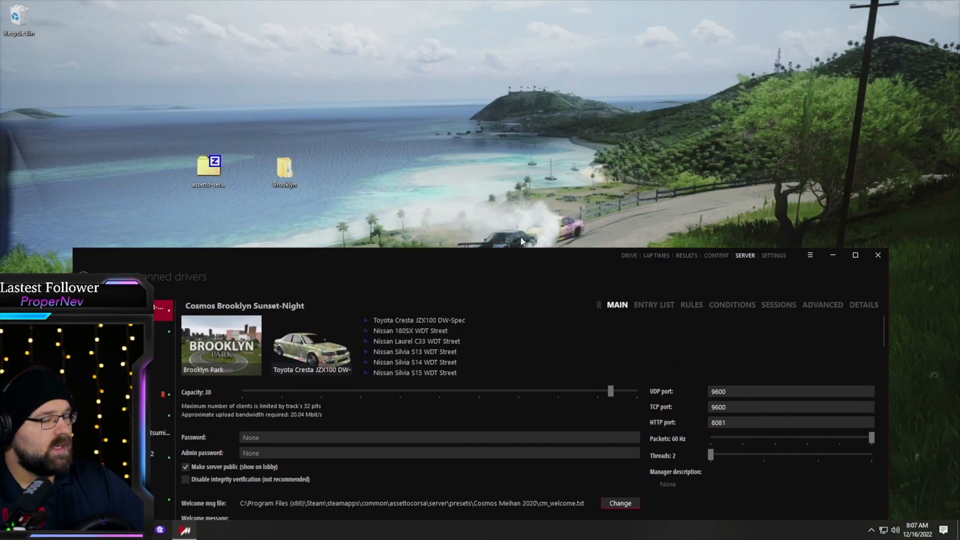
mouse_move(406, 264)
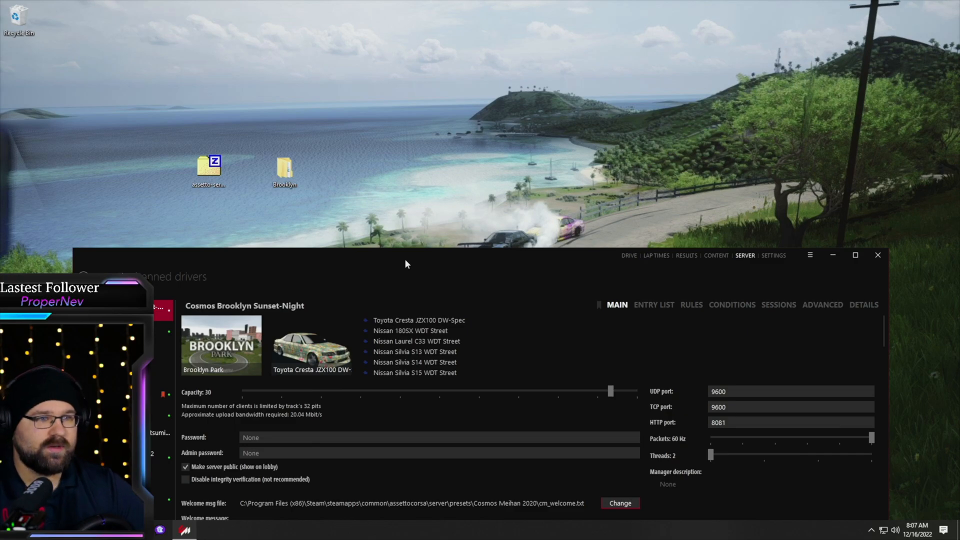
mouse_move(304, 257)
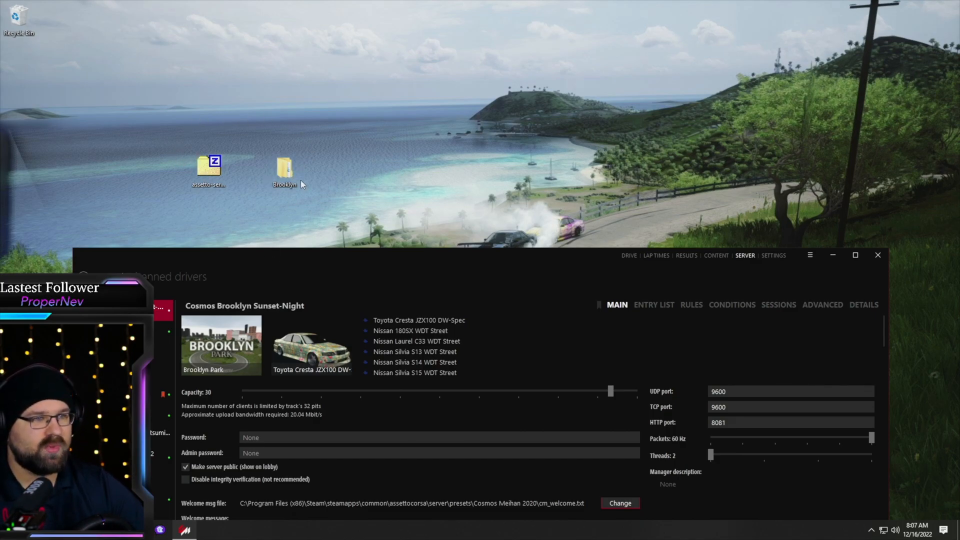
mouse_move(421, 342)
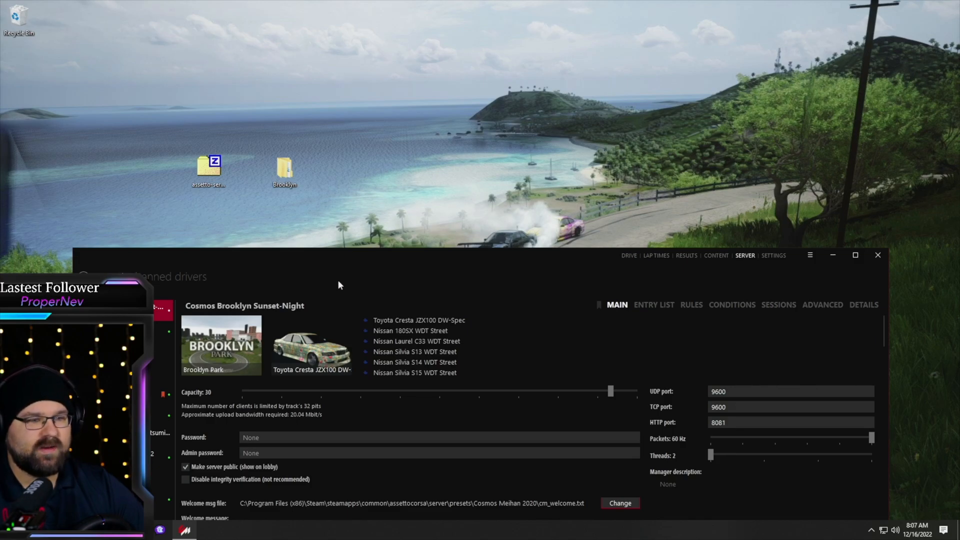
mouse_move(346, 260)
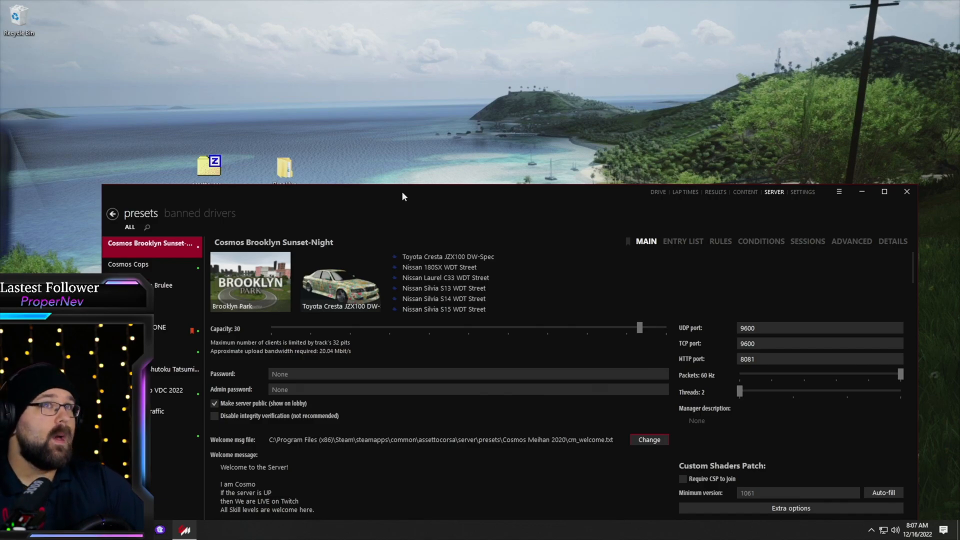
mouse_move(454, 202)
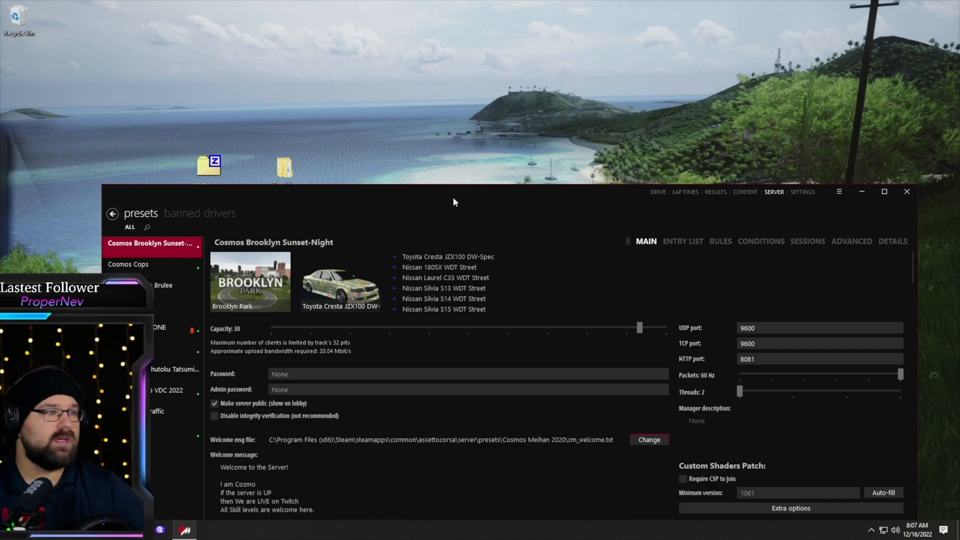
mouse_move(576, 198)
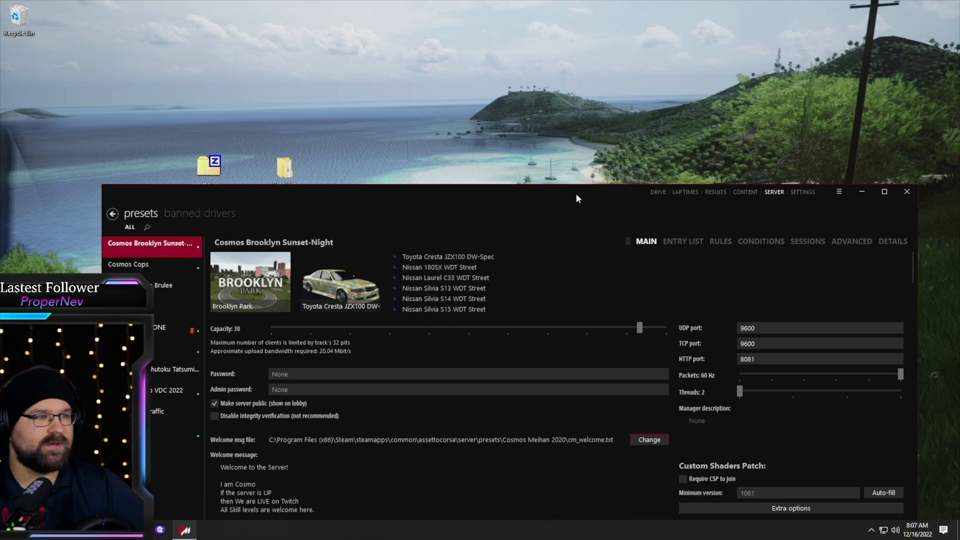
click(884, 191)
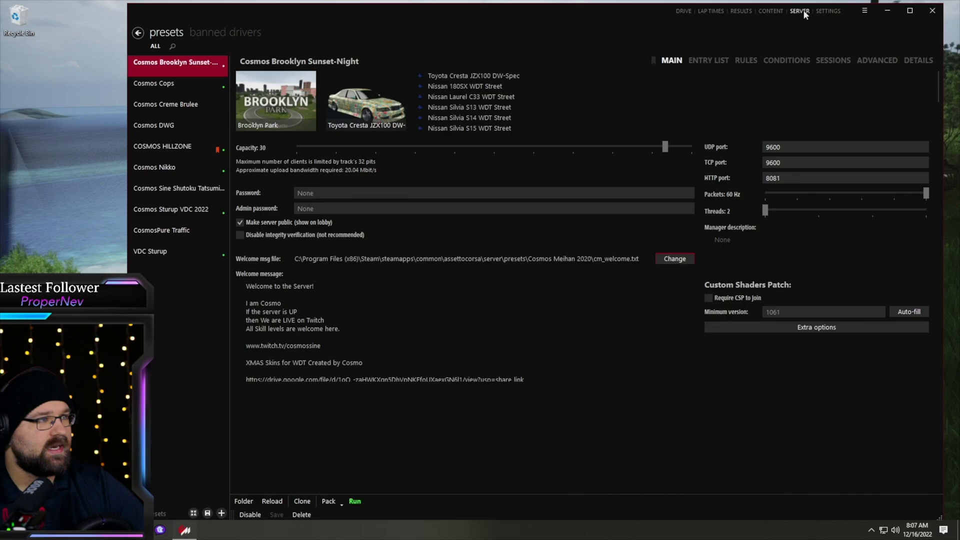
mouse_move(517, 98)
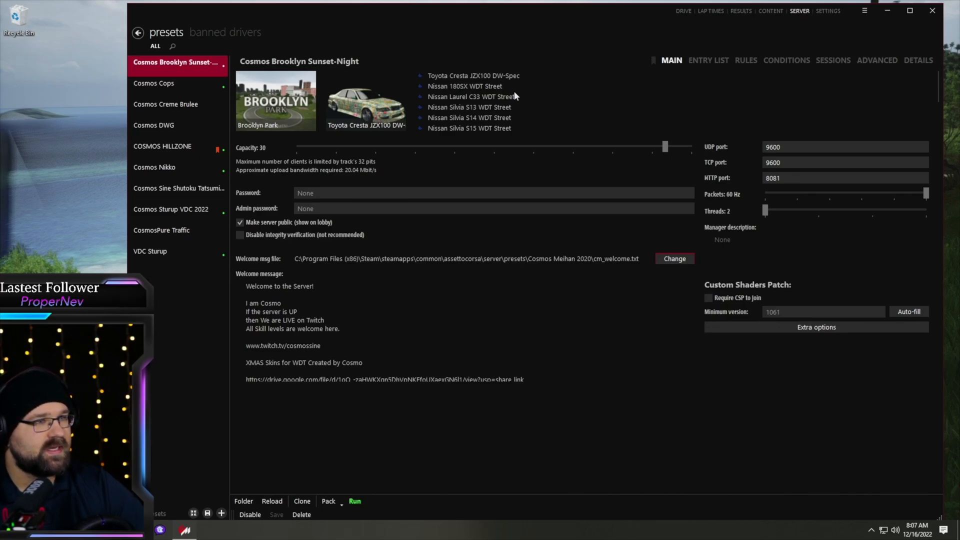
mouse_move(279, 151)
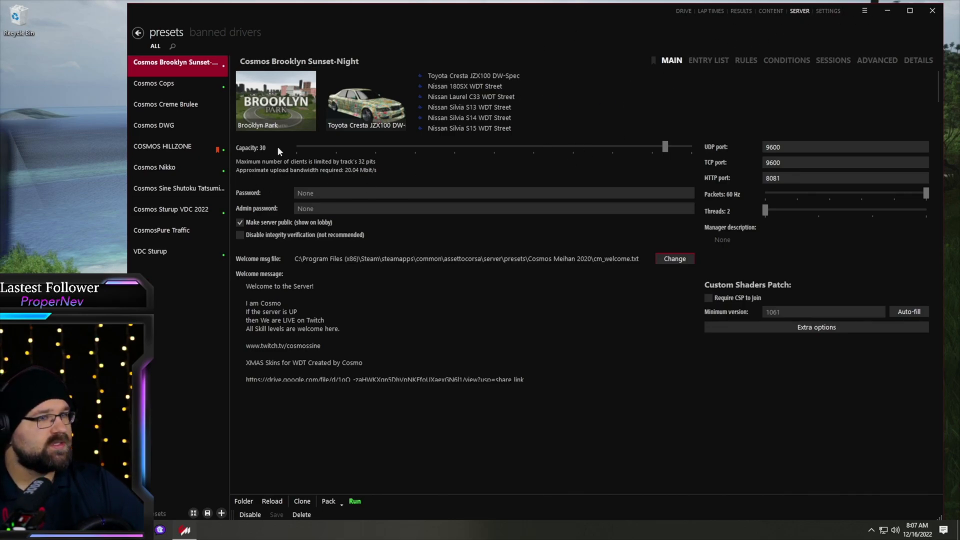
mouse_move(410, 146)
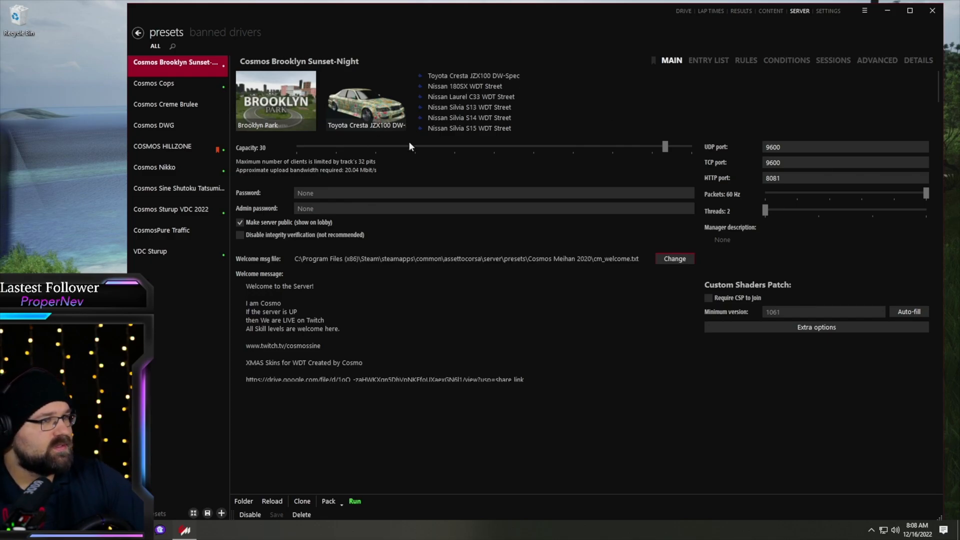
mouse_move(261, 108)
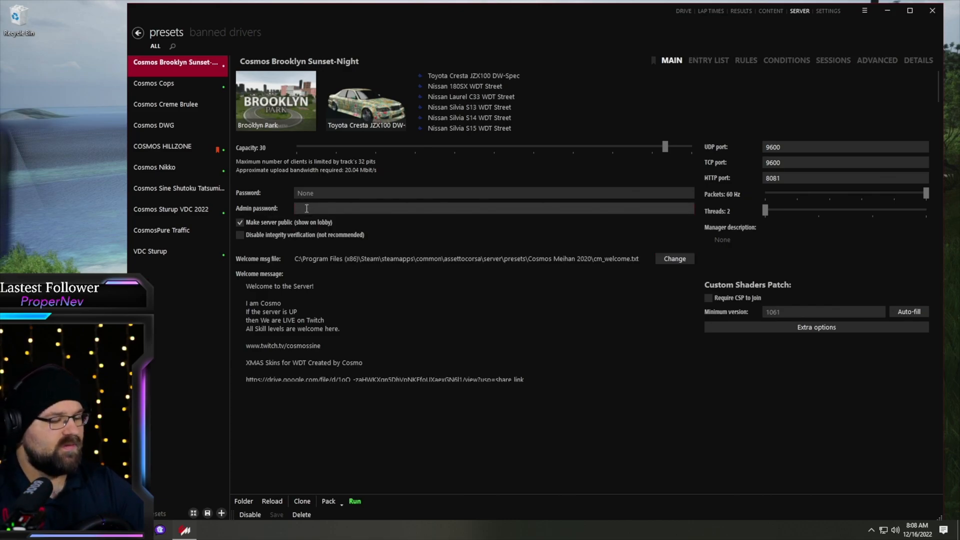
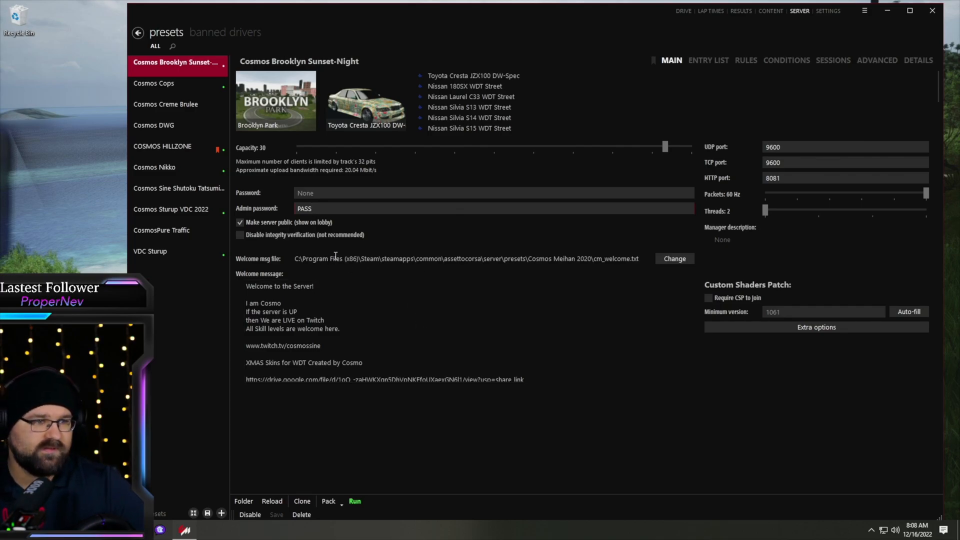
click(362, 292)
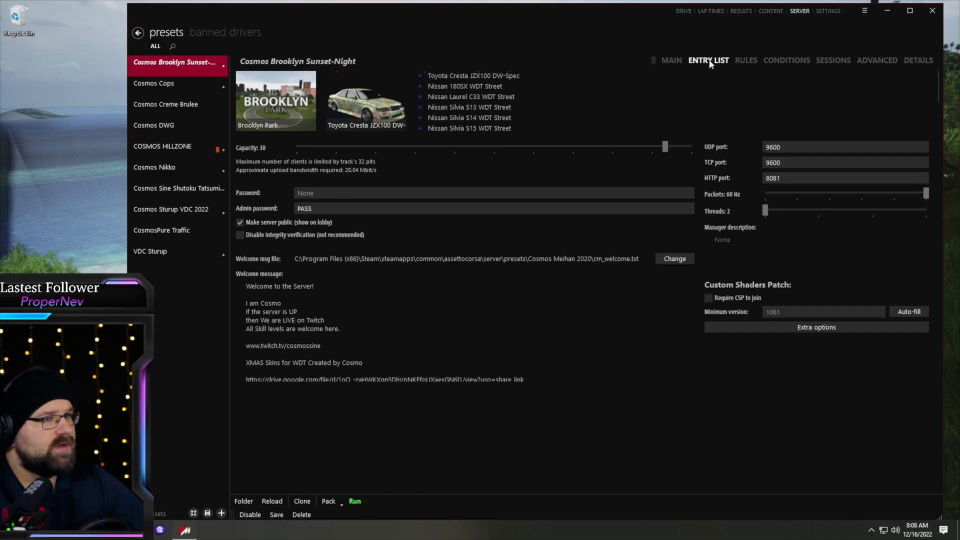
- Step through Entry list and Rules to reach Conditions and choose Weather FX scattered clouds
click(709, 60)
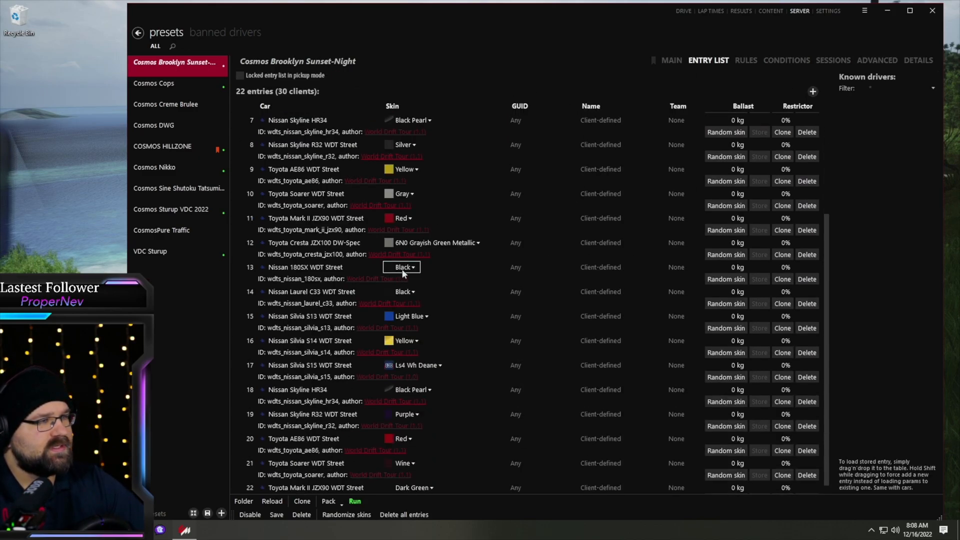
click(746, 60)
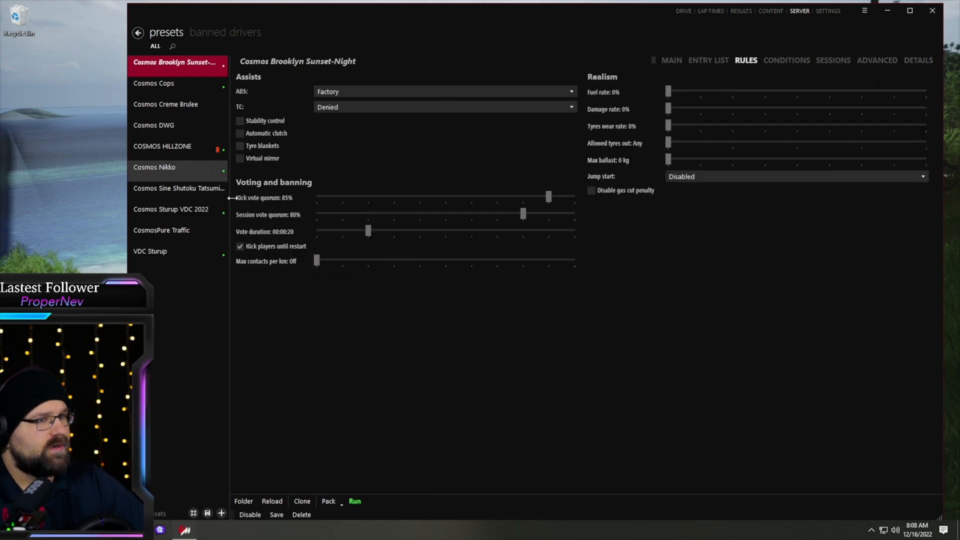
click(787, 60)
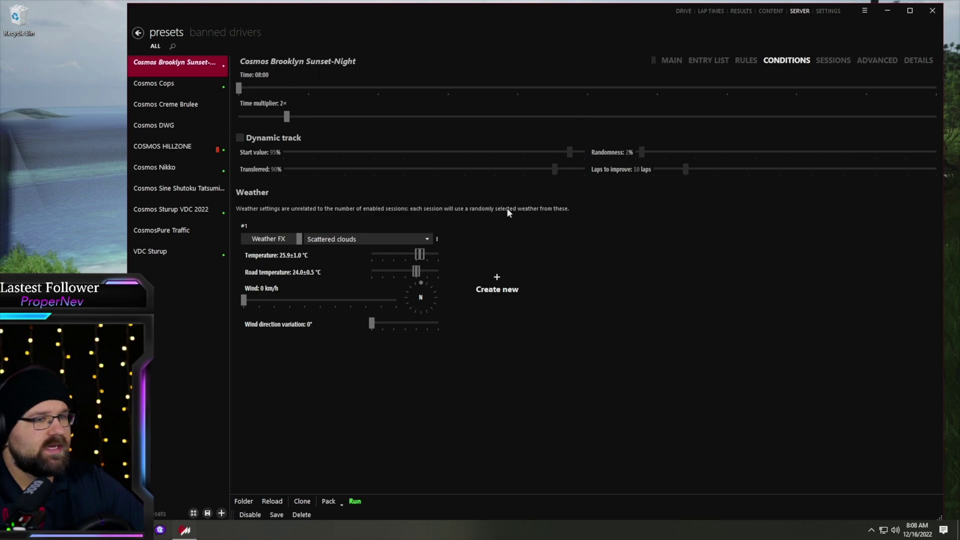
mouse_move(634, 256)
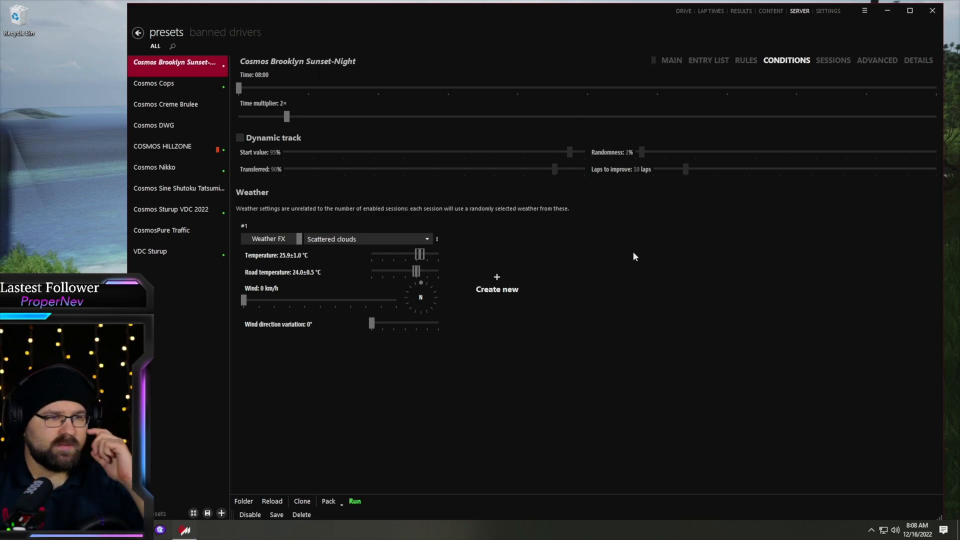
mouse_move(331, 248)
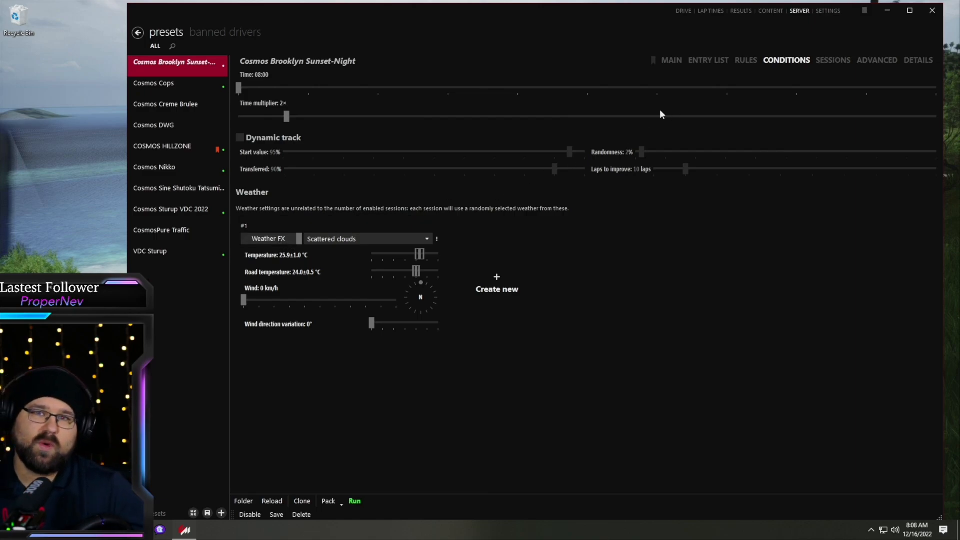
mouse_move(325, 232)
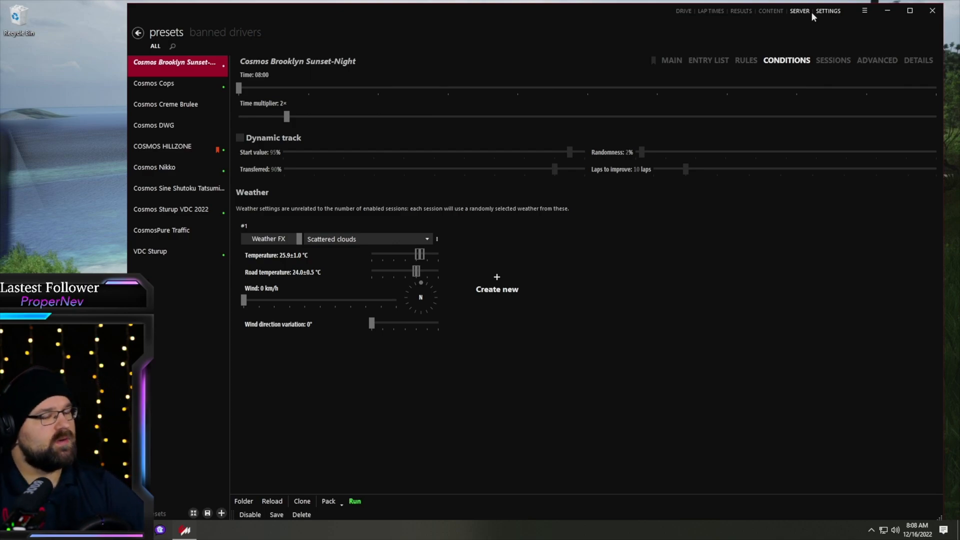
mouse_move(372, 98)
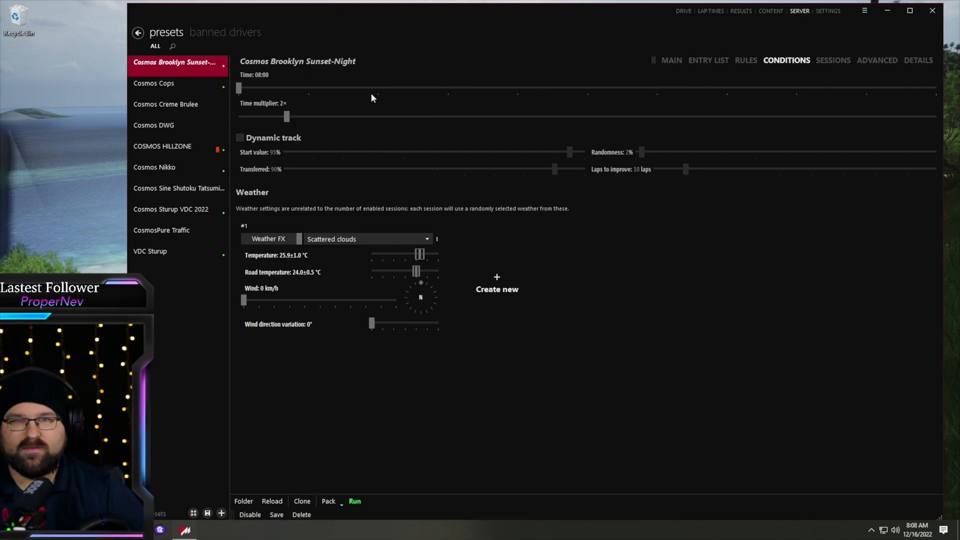
mouse_move(765, 33)
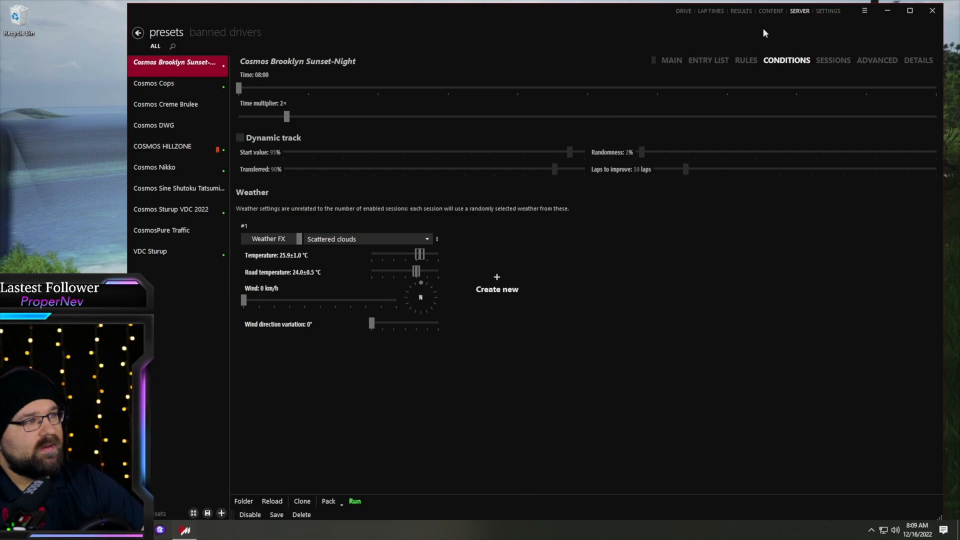
mouse_move(834, 62)
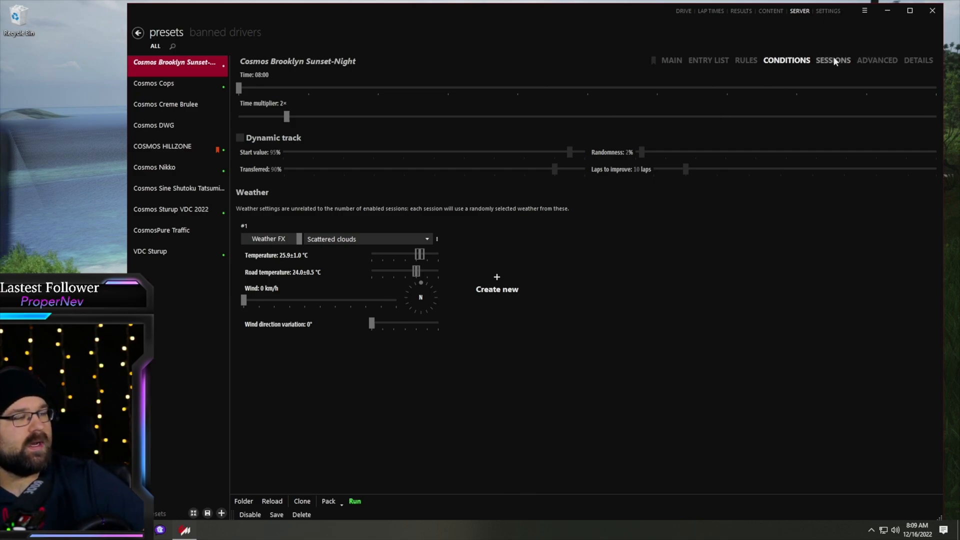
mouse_move(501, 133)
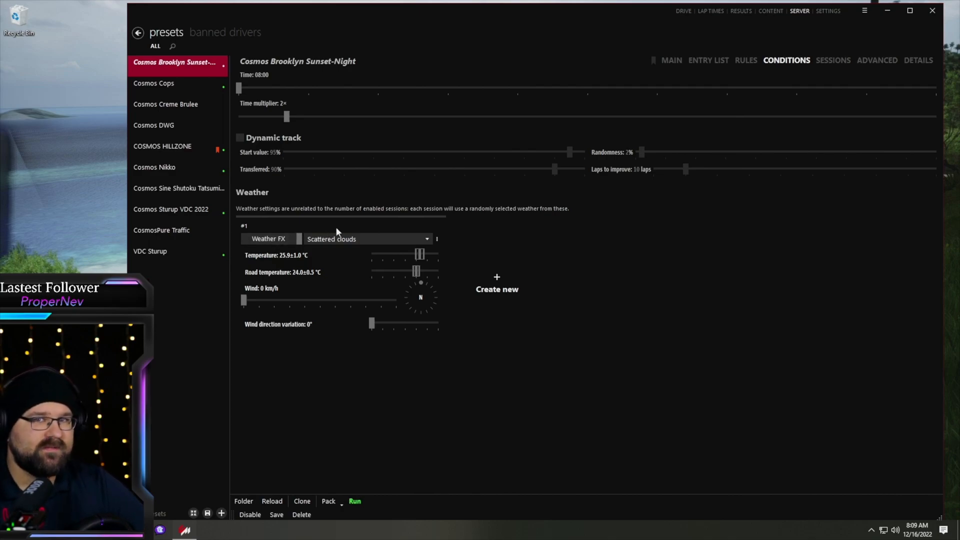
mouse_move(330, 235)
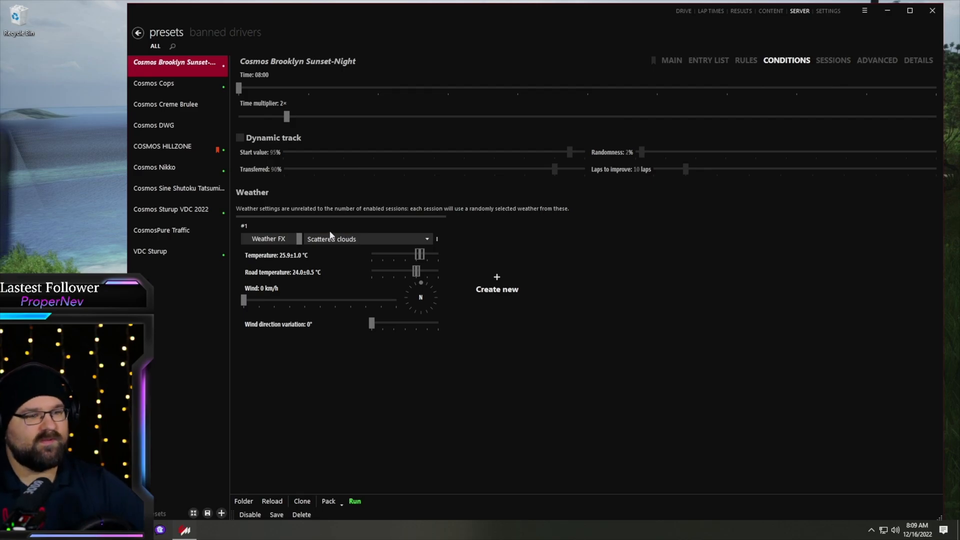
- Review the Sessions and Advanced settings, then settle back on the Main settings
click(671, 60)
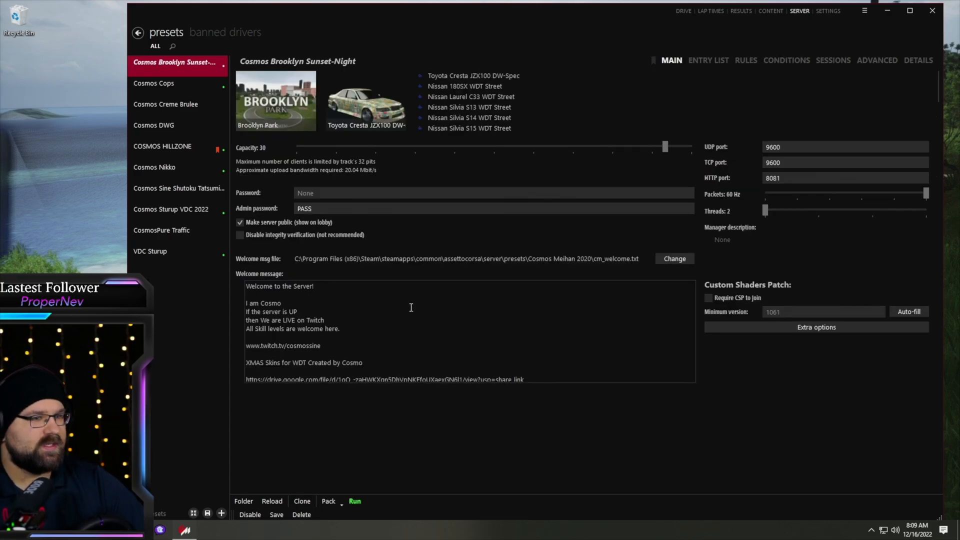
mouse_move(364, 352)
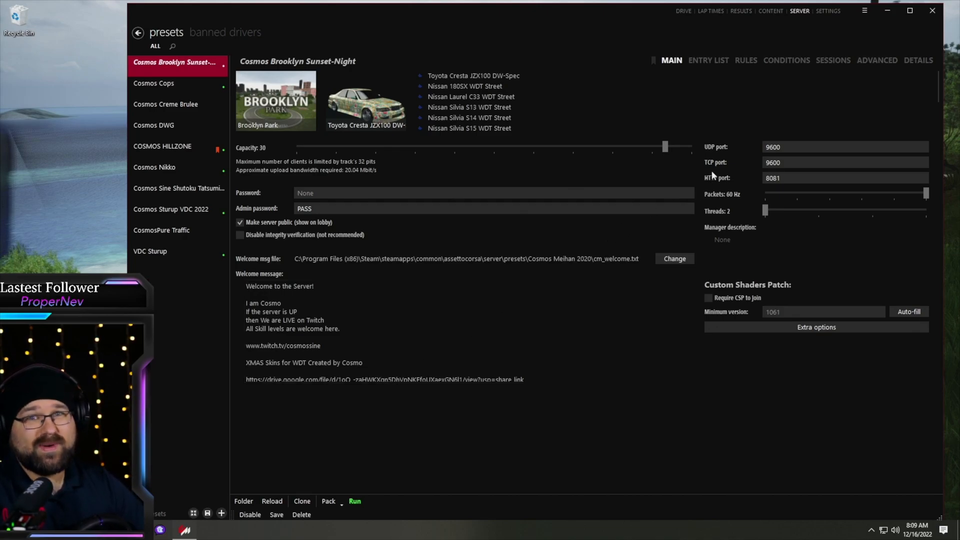
mouse_move(798, 65)
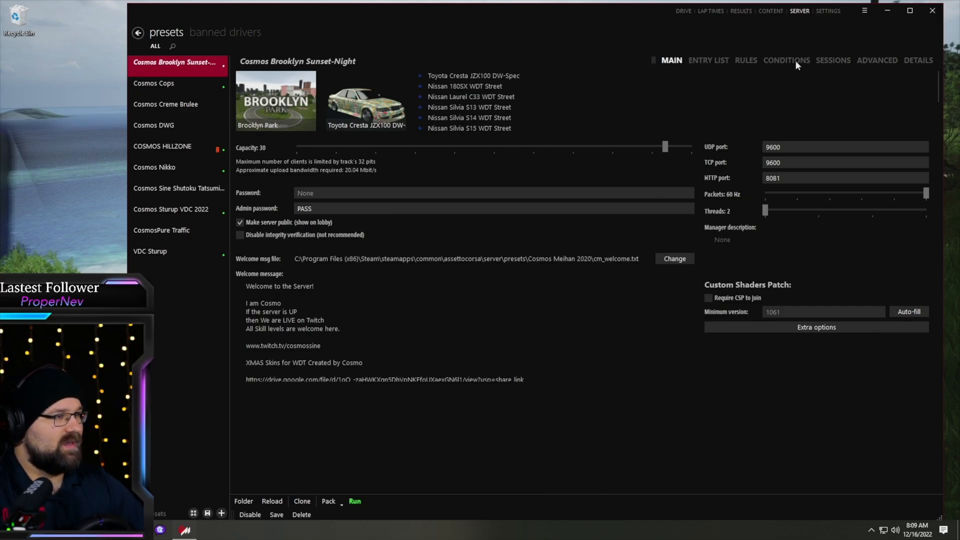
click(834, 60)
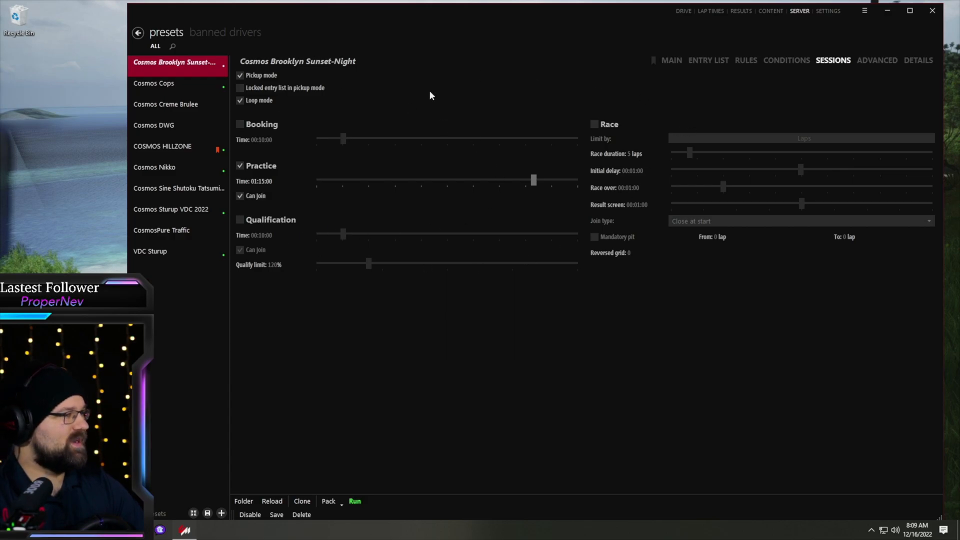
mouse_move(734, 40)
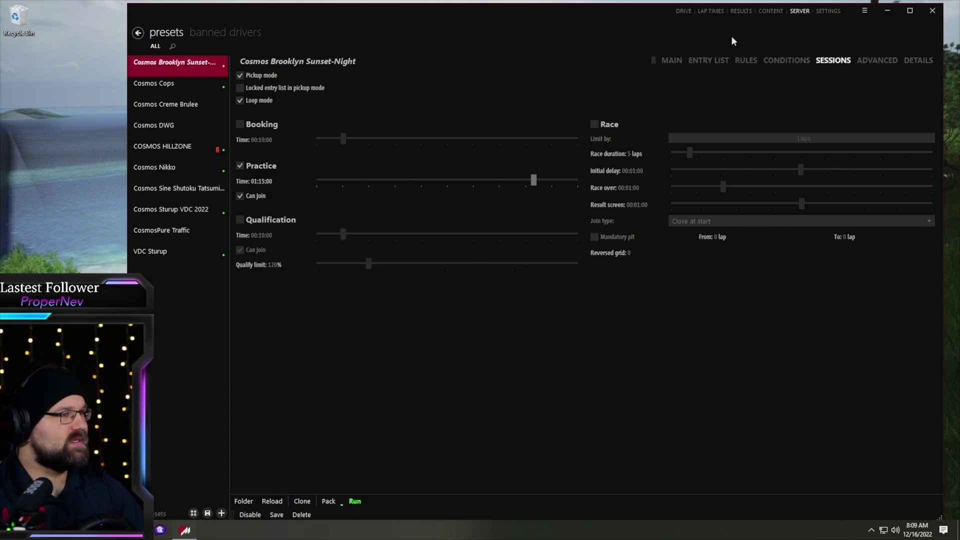
click(877, 60)
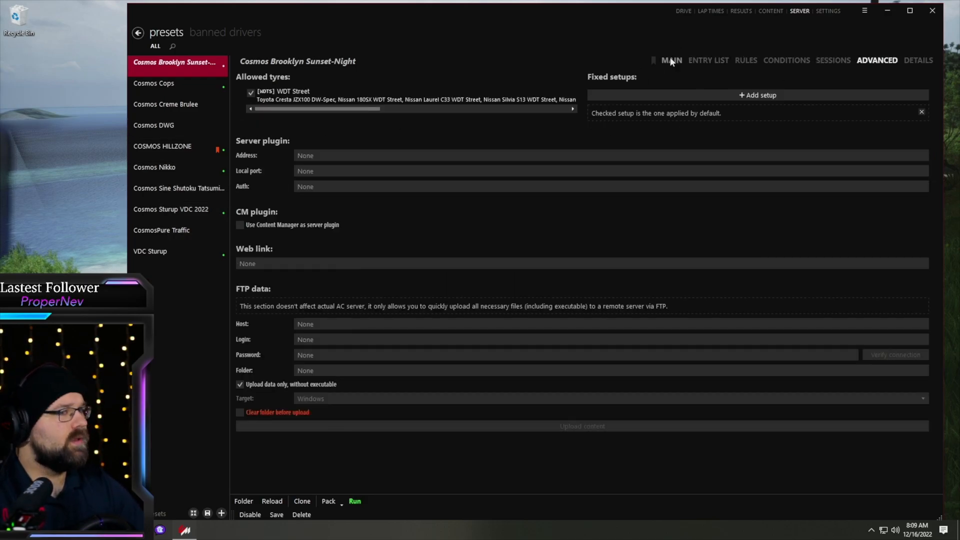
click(671, 60)
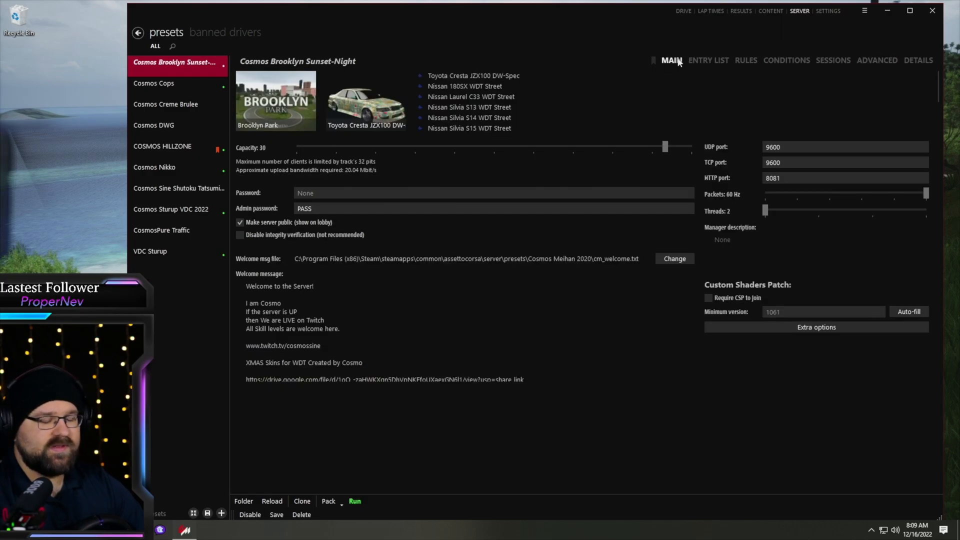
mouse_move(822, 99)
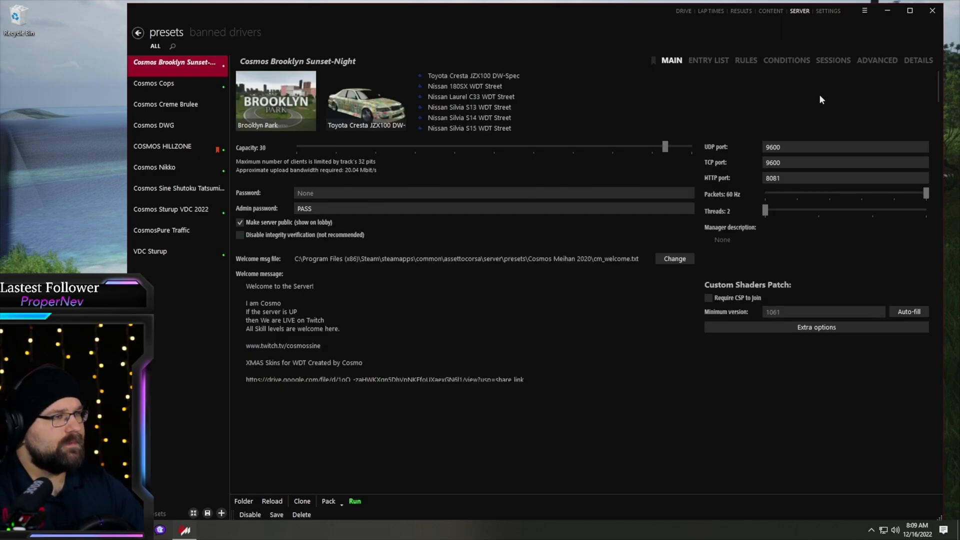
mouse_move(694, 191)
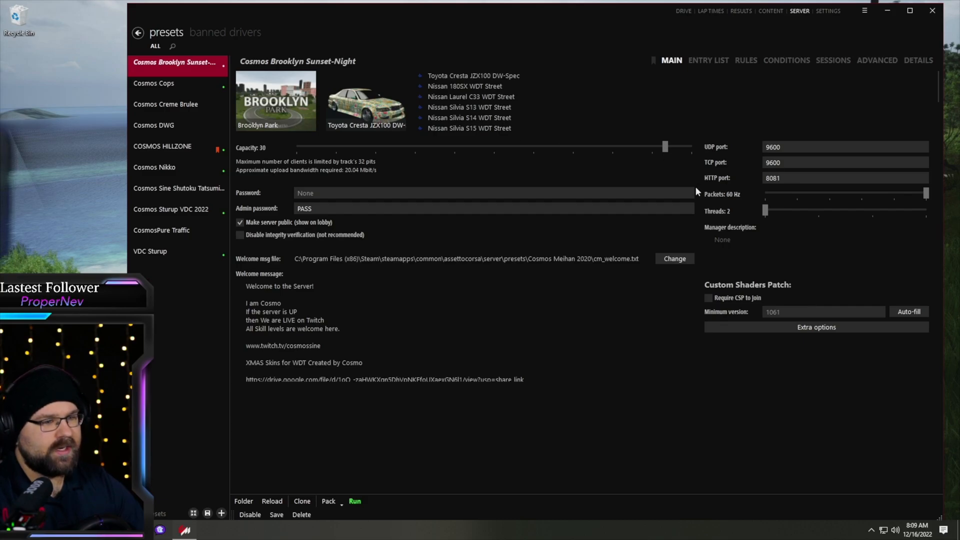
mouse_move(276, 514)
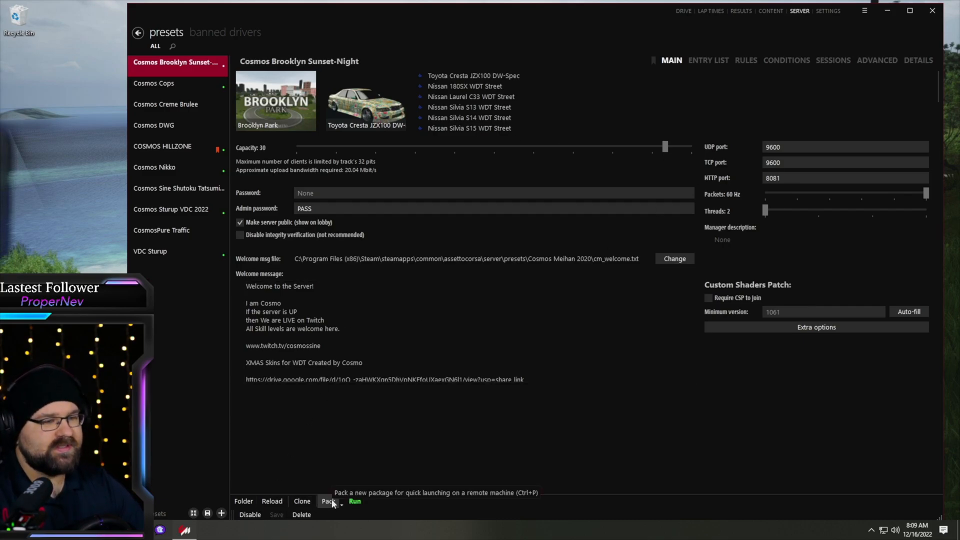
click(328, 501)
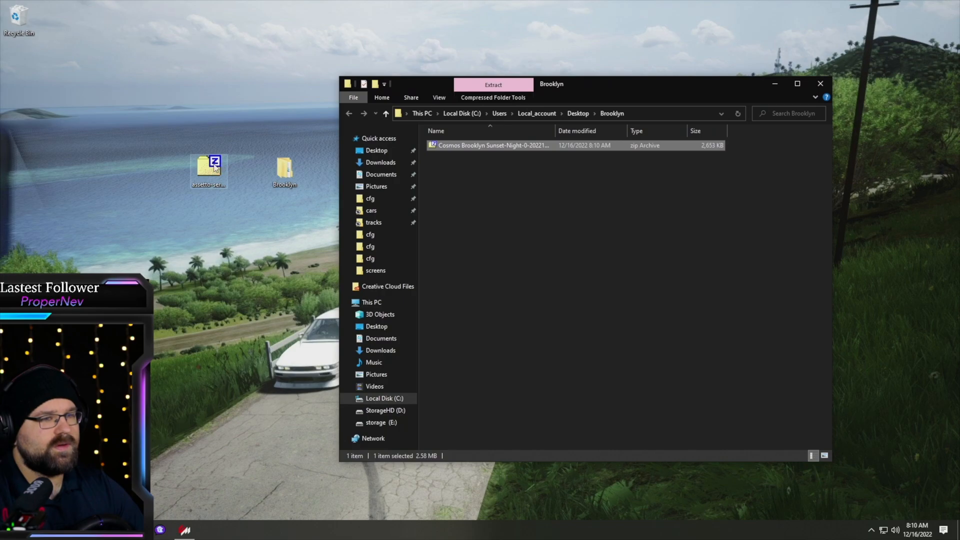
- Unpack the AssettoServer archive and the preset package zip into the Brooklyn folder
double_click(208, 165)
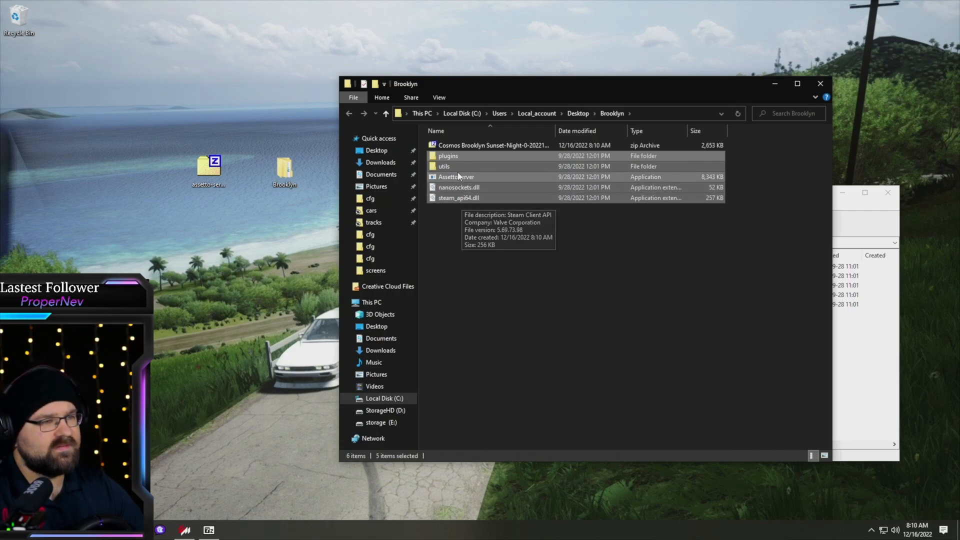
click(485, 145)
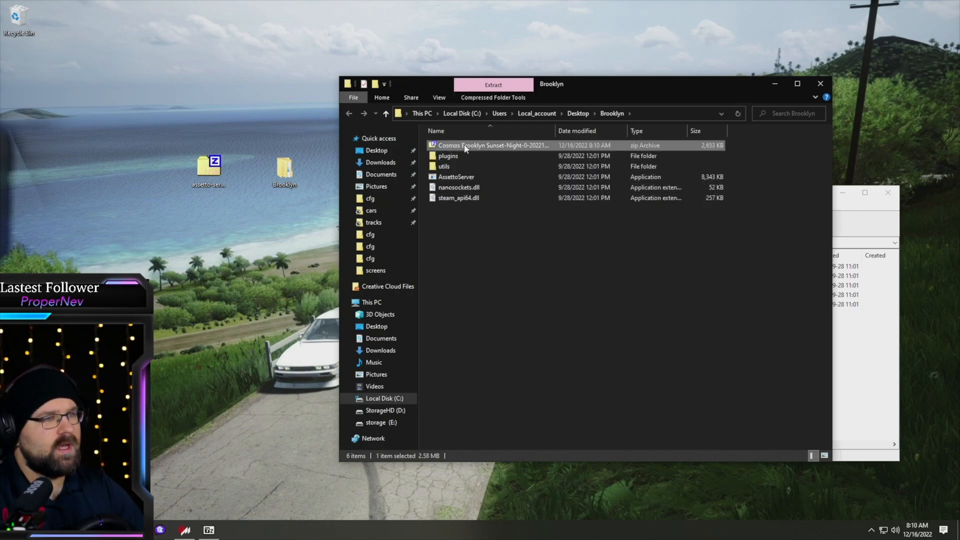
double_click(491, 145)
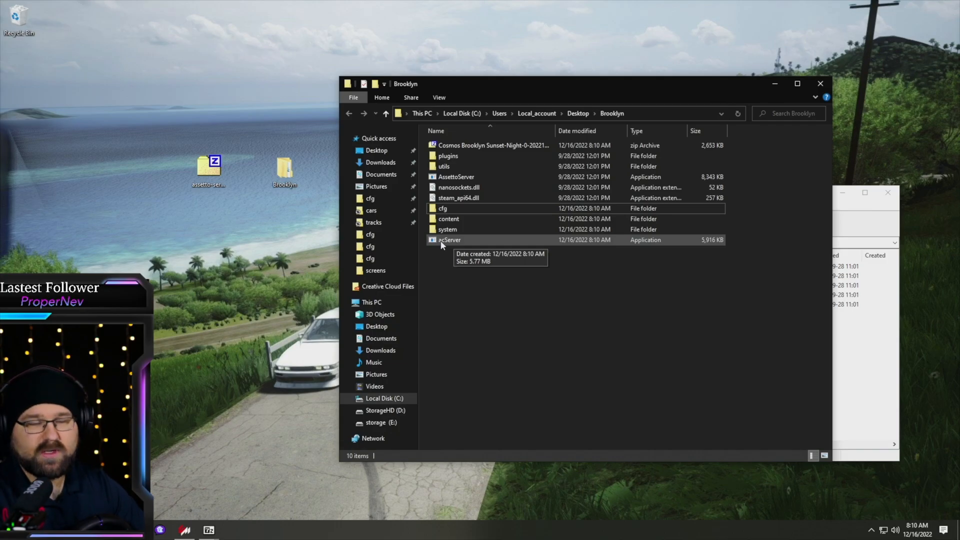
- Launch AssettoServer.exe once to generate its config files
click(456, 176)
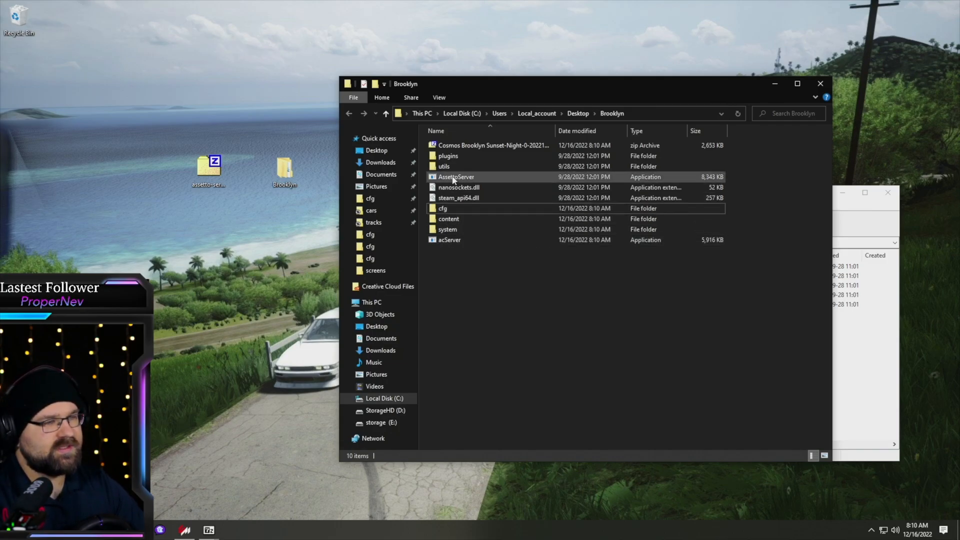
double_click(456, 176)
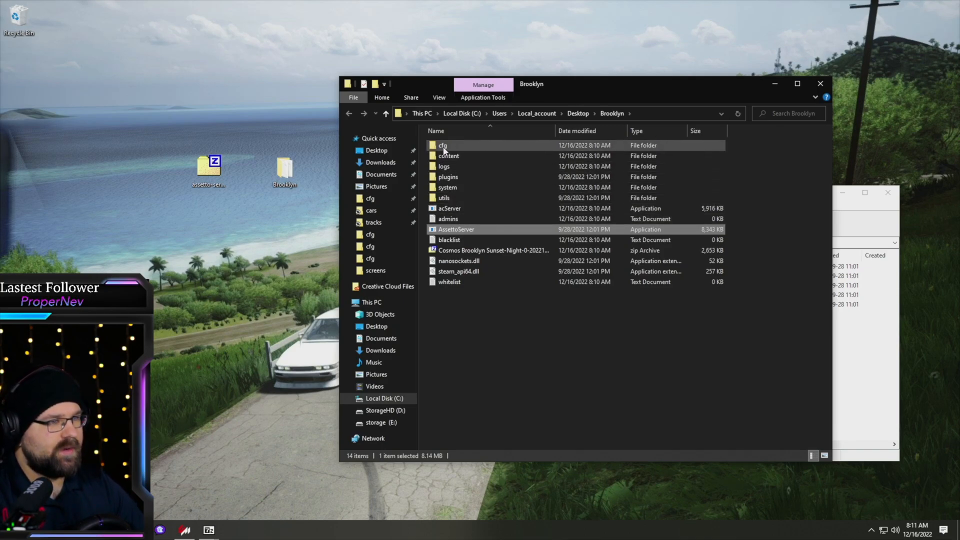
- Edit cfg/extra_cfg.yml in Notepad to EnableWeatherFx: true and save it
double_click(442, 145)
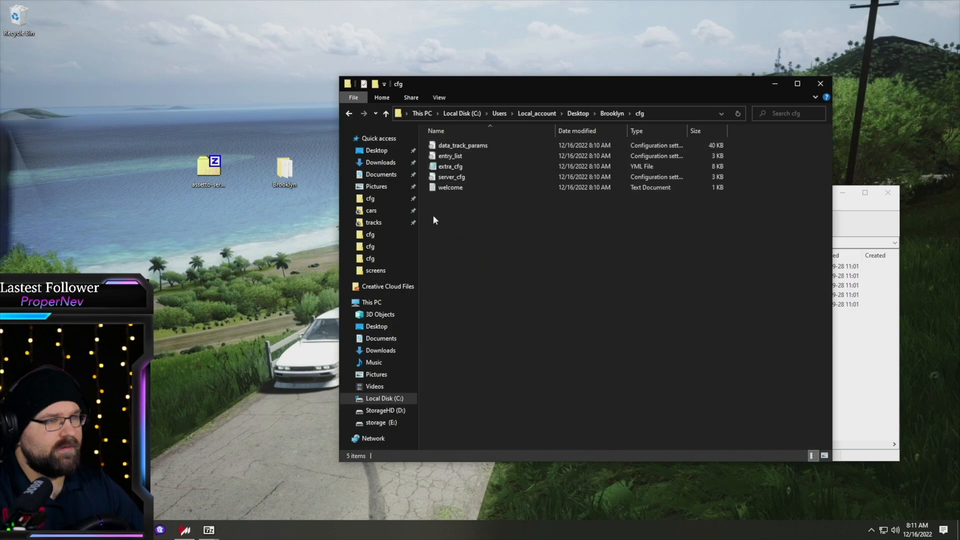
mouse_move(450, 170)
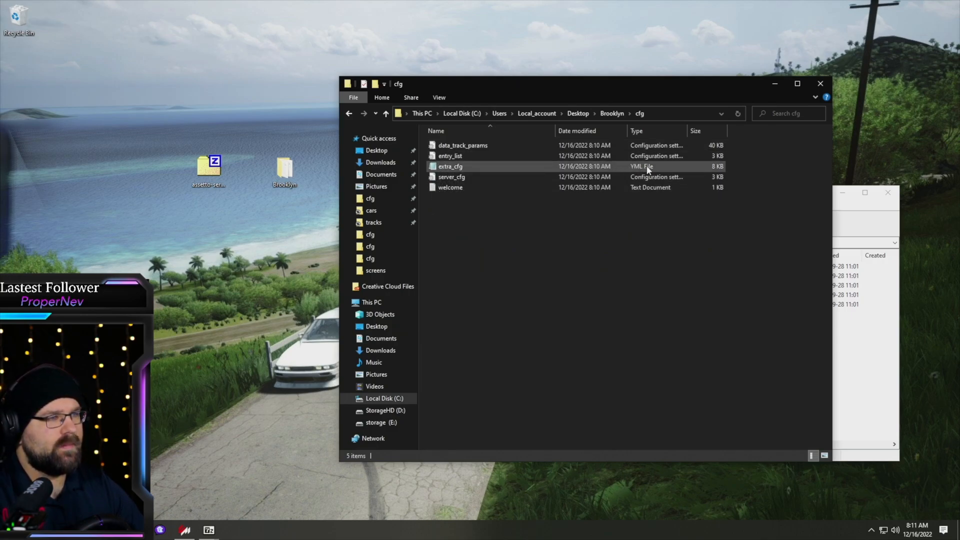
double_click(450, 166)
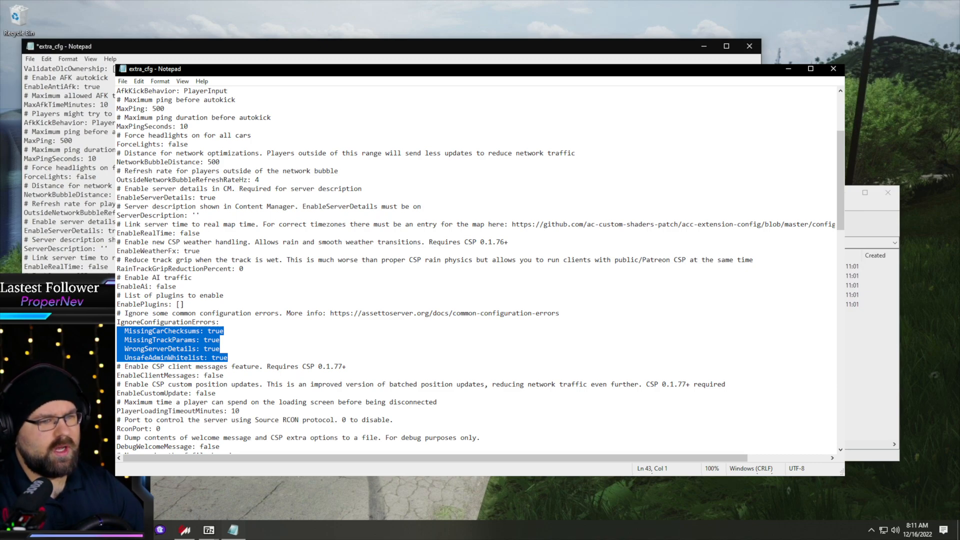
click(29, 74)
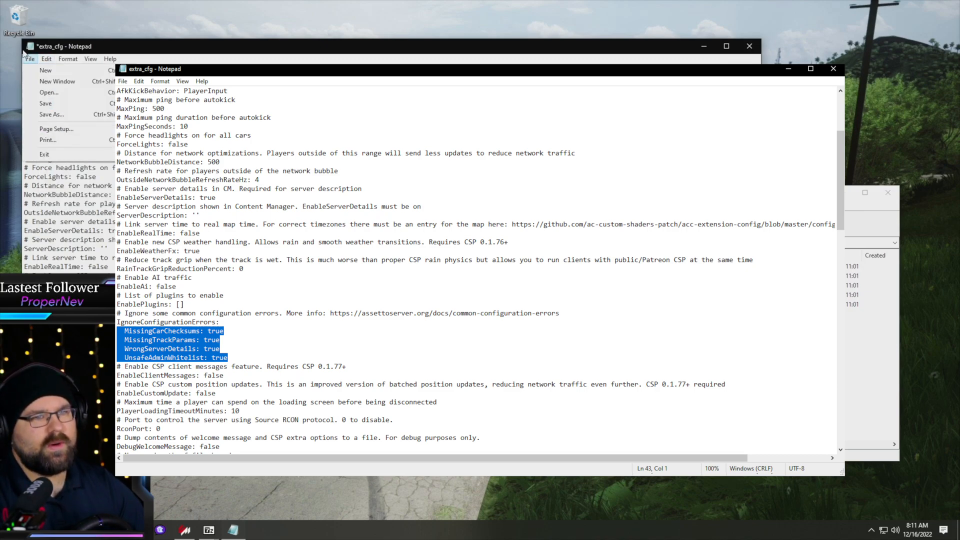
click(31, 59)
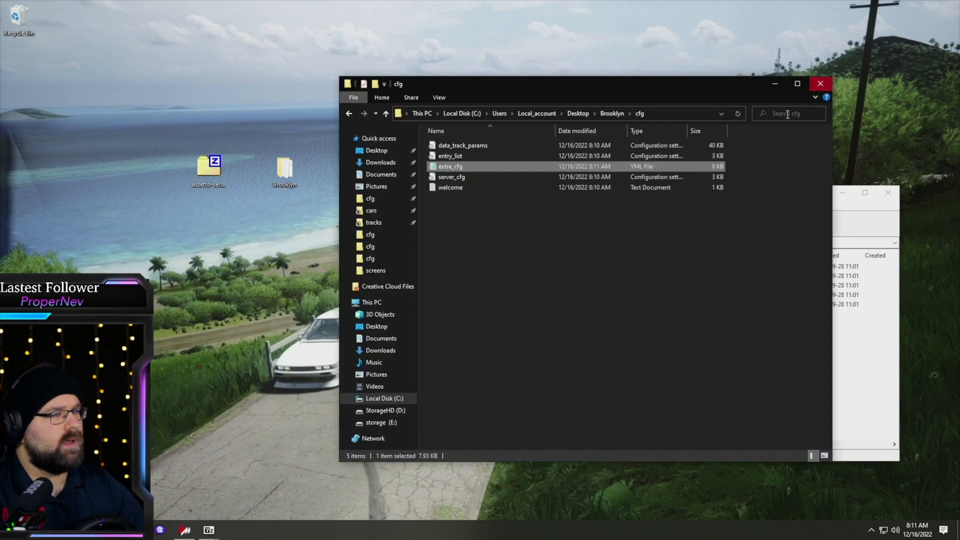
- Rename the server app to 'AssettoServer - Brooklyn' and start it
click(612, 113)
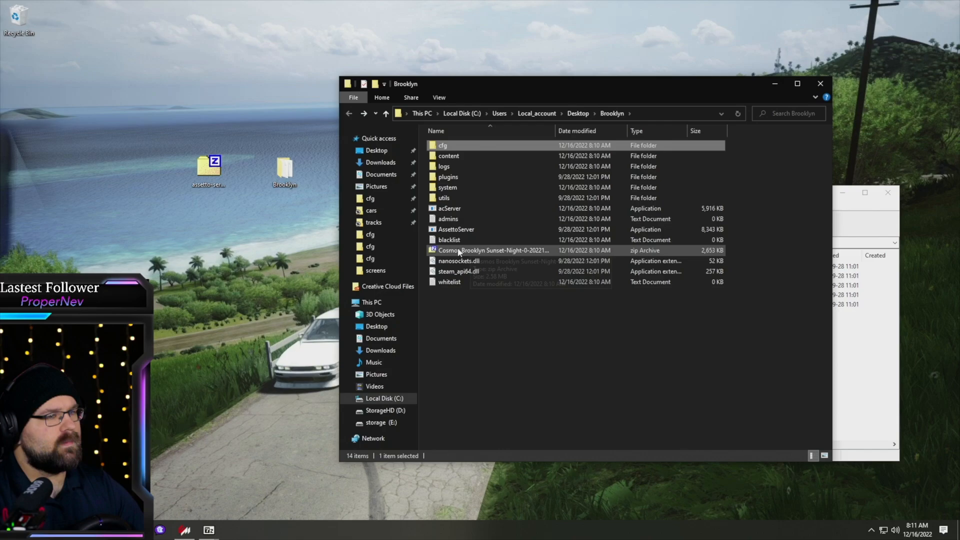
mouse_move(472, 233)
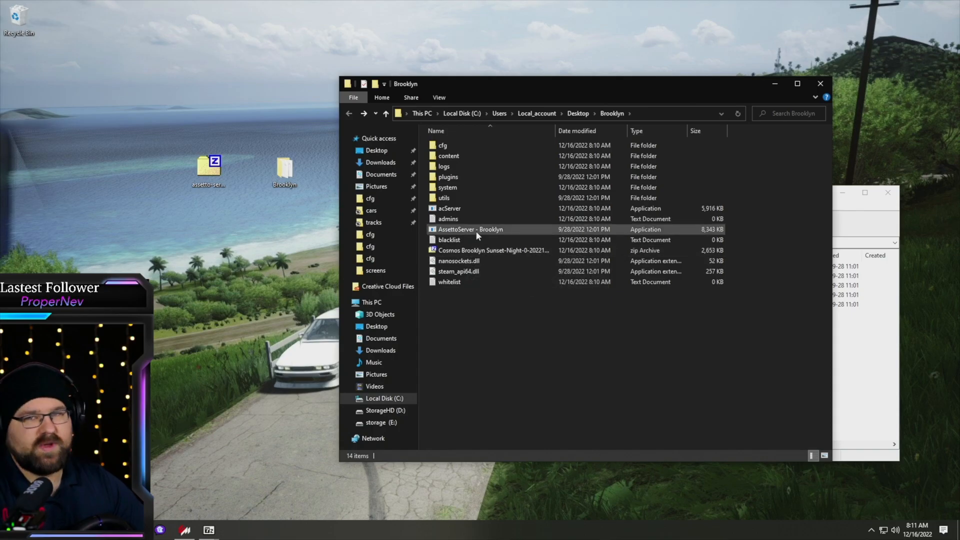
mouse_move(476, 232)
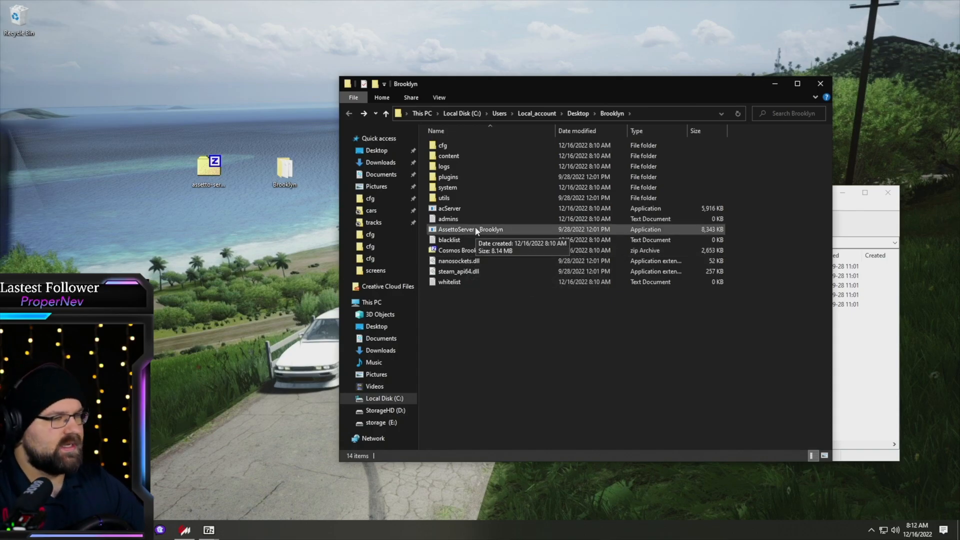
double_click(460, 229)
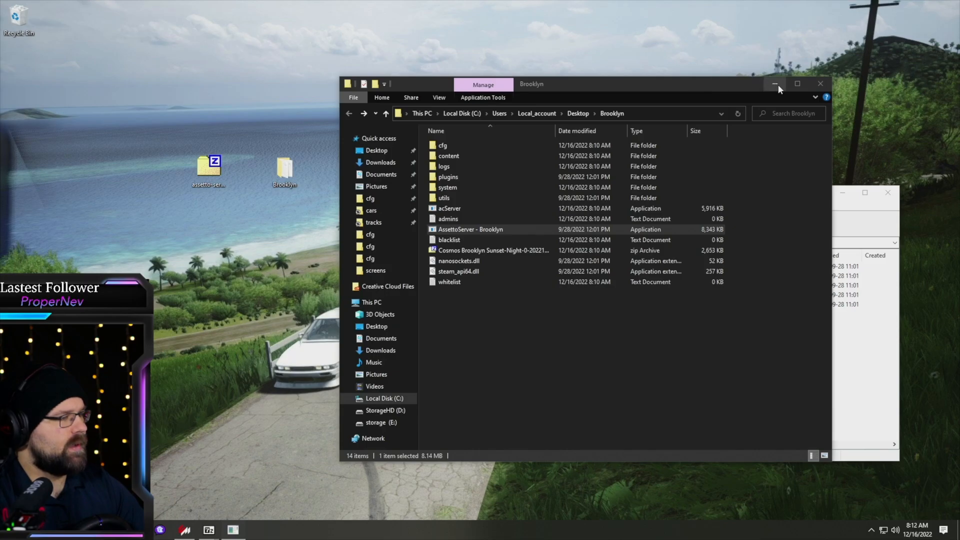
- Bring Content Manager in front of the server console and refresh the online server list
click(776, 84)
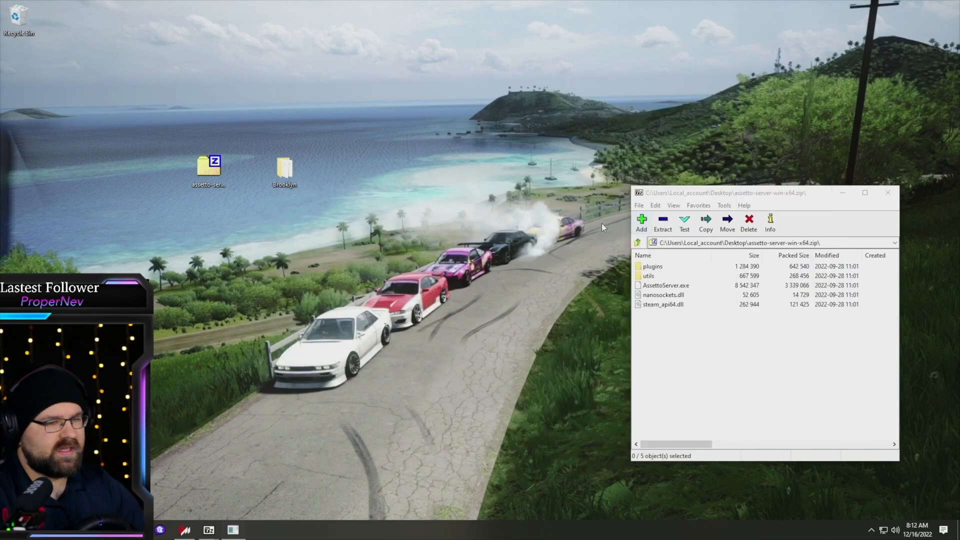
click(888, 194)
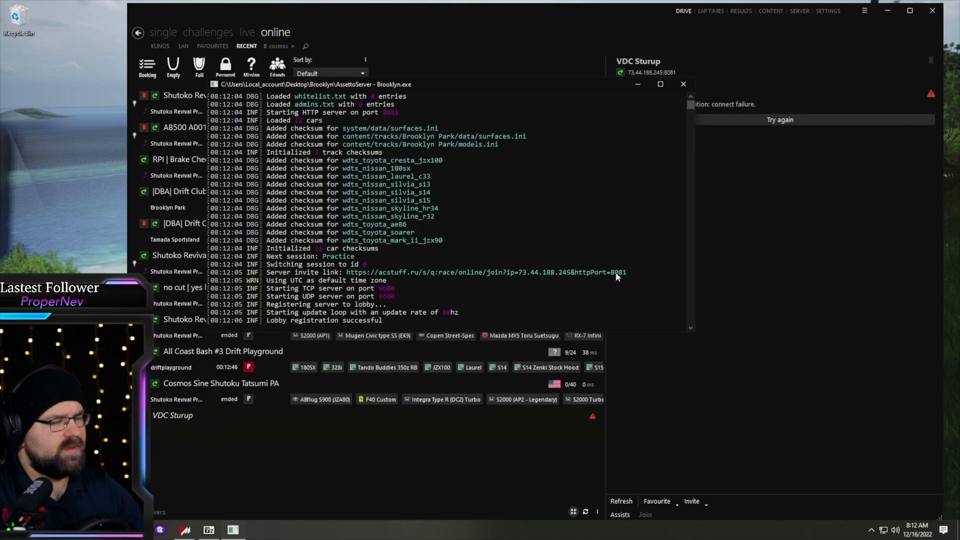
click(684, 84)
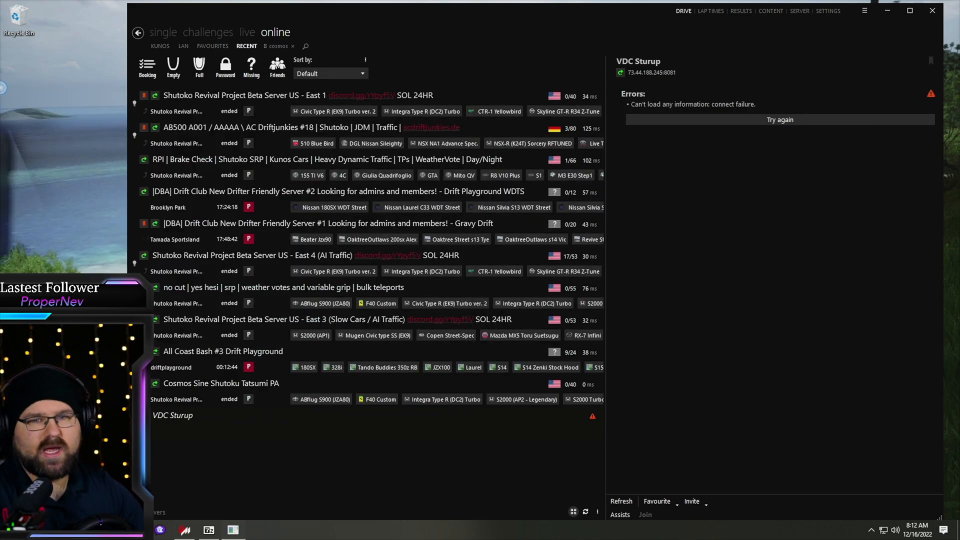
mouse_move(631, 506)
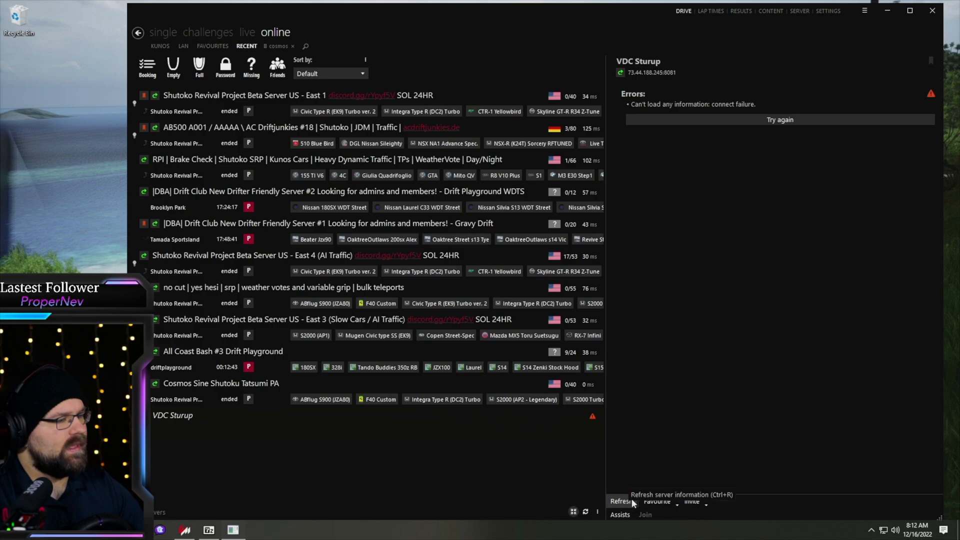
click(206, 415)
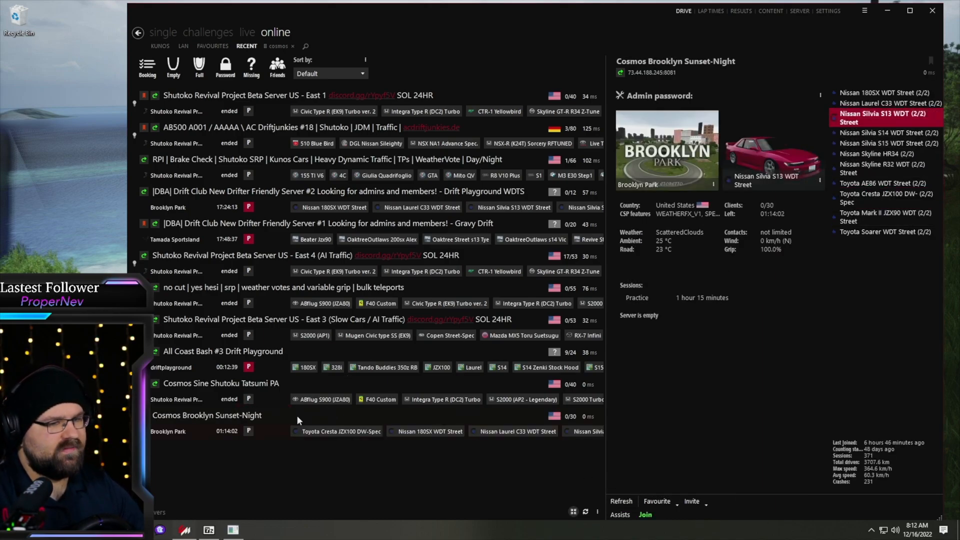
- Join the Cosmos Brooklyn Sunset-Night server in the Nissan Silvia S14 WDT Street
click(884, 132)
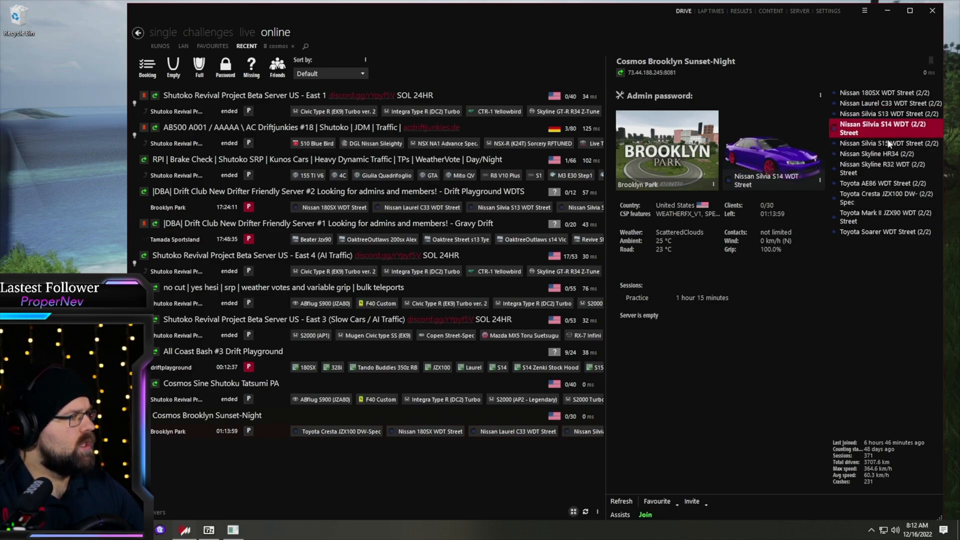
mouse_move(669, 426)
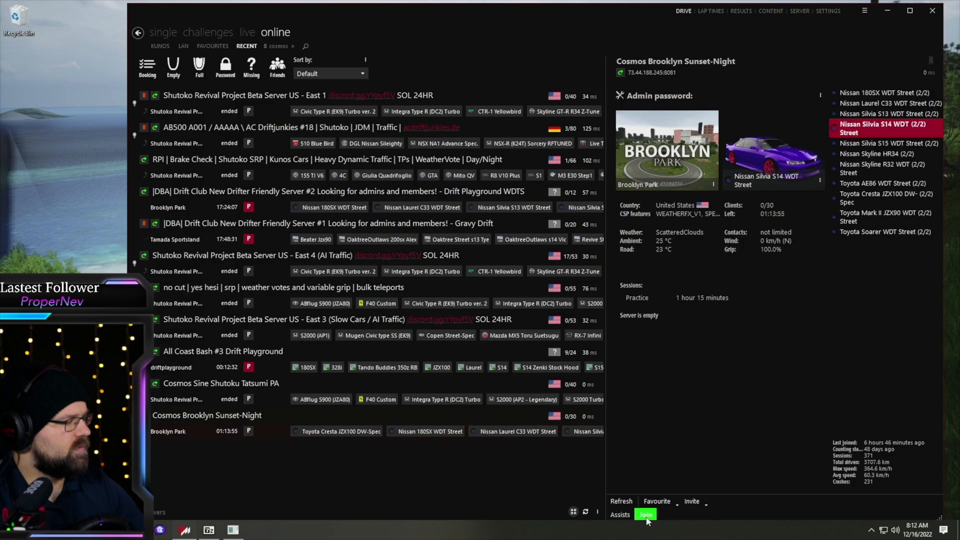
click(645, 514)
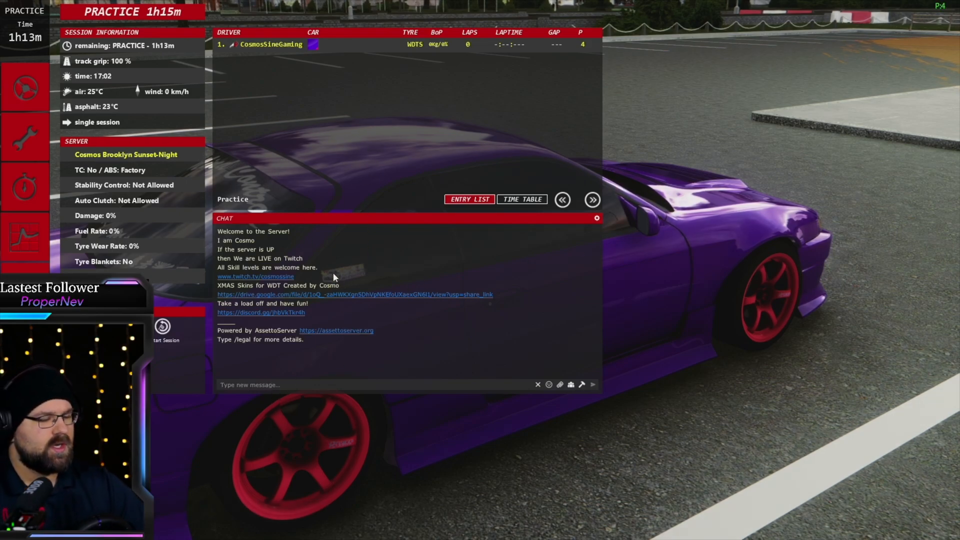
text(/admin)
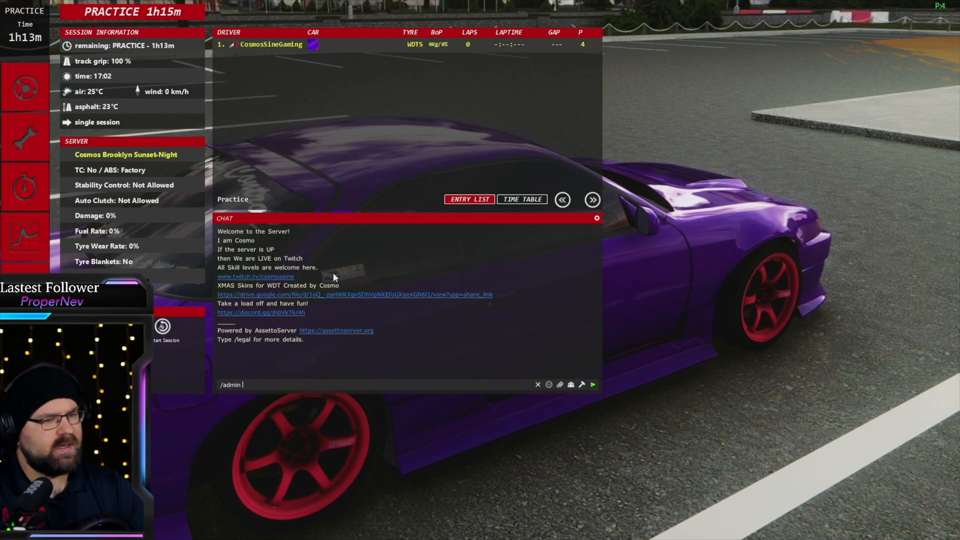
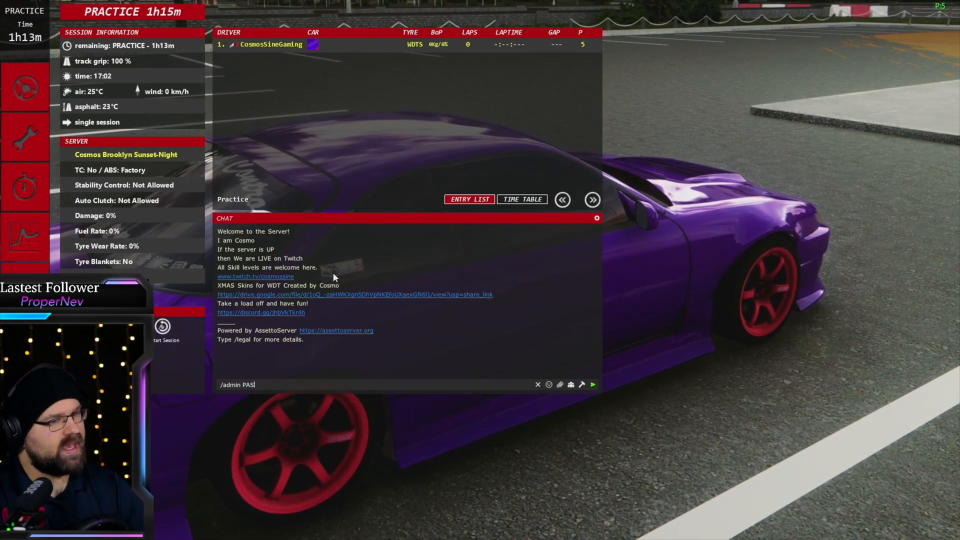
key(Enter)
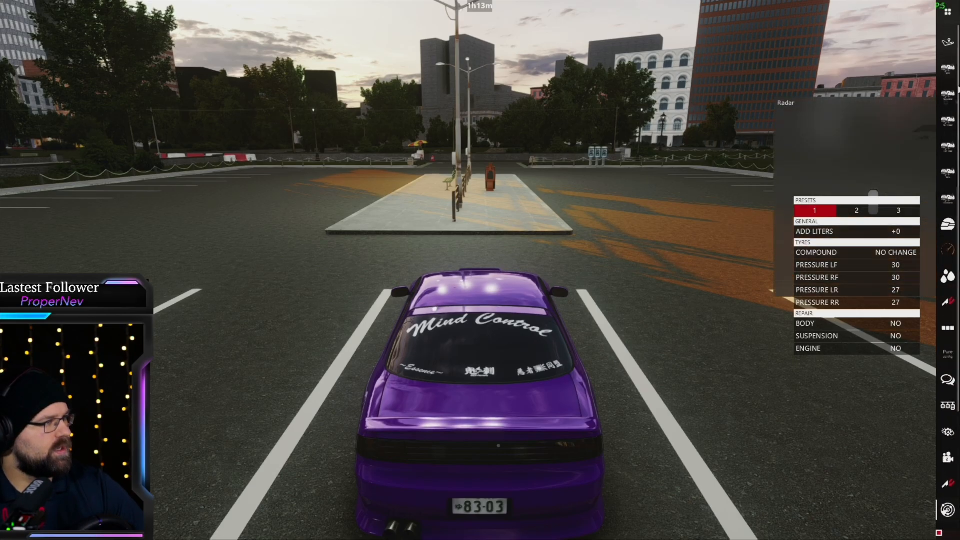
mouse_move(948, 11)
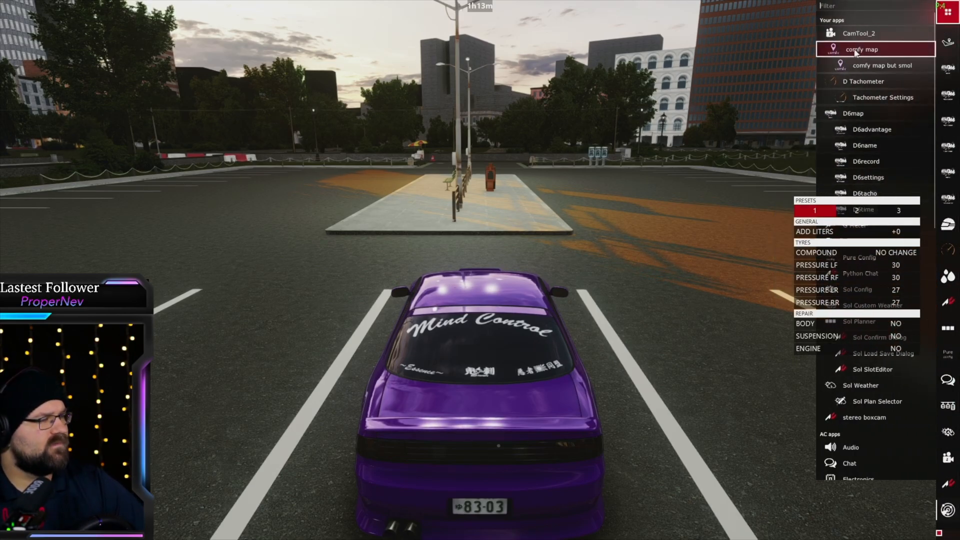
- Launch the comfy map app and show its settings with teleport and weather voting options
click(874, 49)
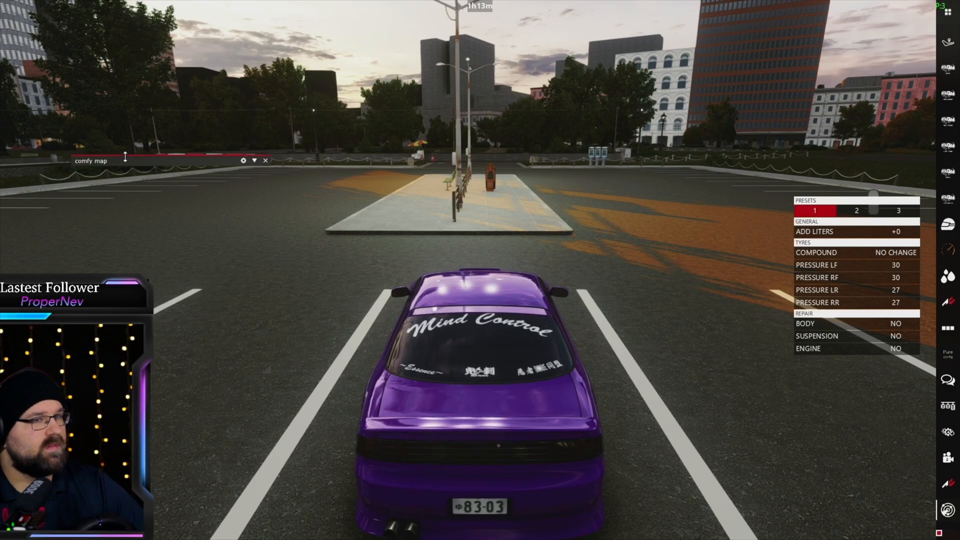
mouse_move(255, 151)
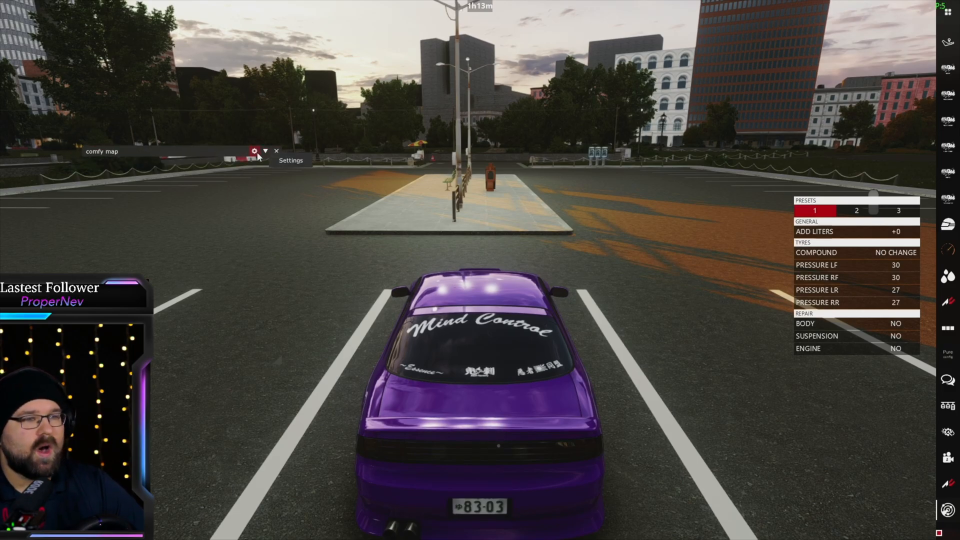
click(255, 152)
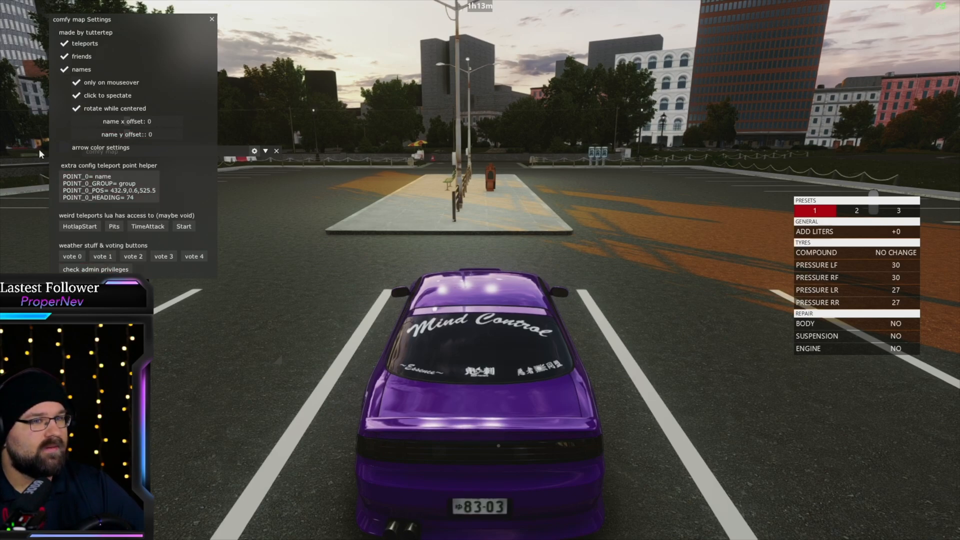
mouse_move(31, 258)
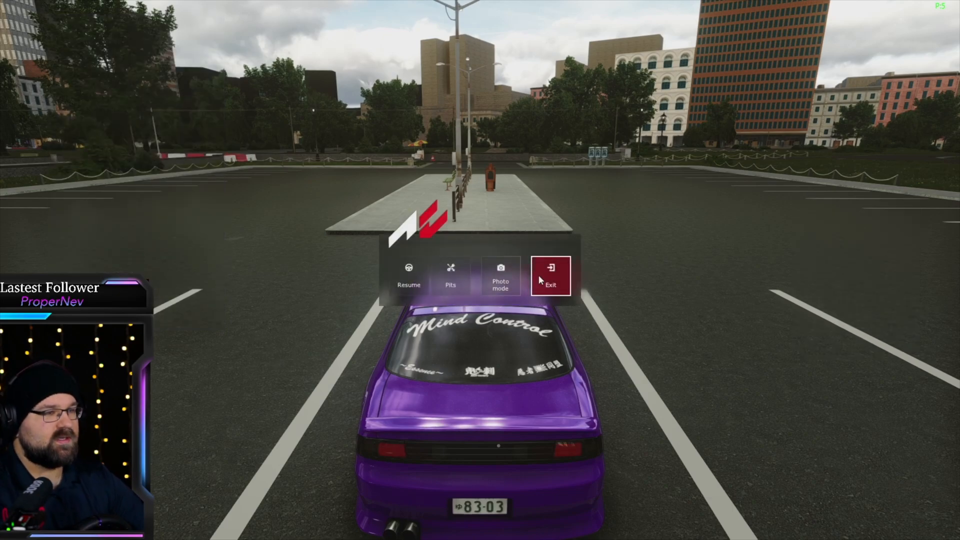
- Exit the practice session, close its results summary and minimize Content Manager to the desktop
click(550, 276)
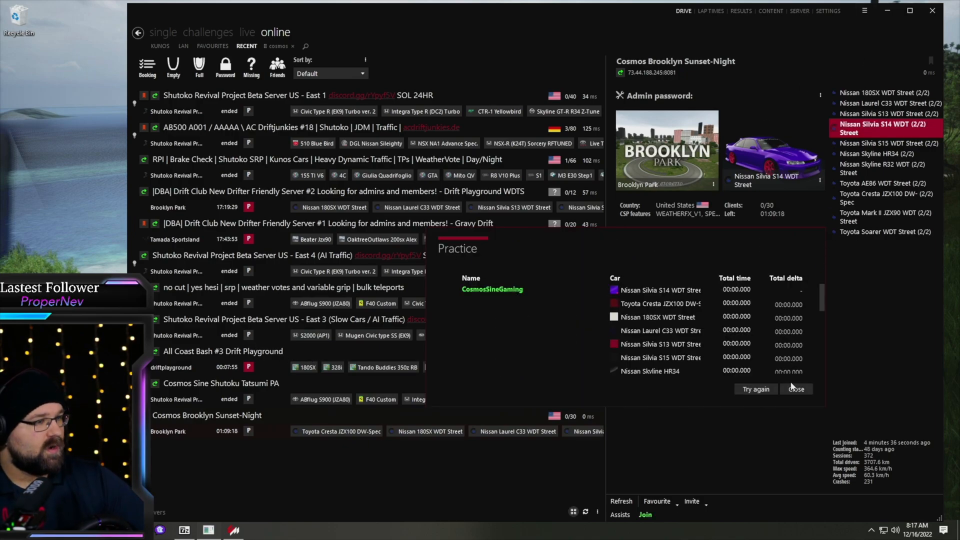
click(797, 389)
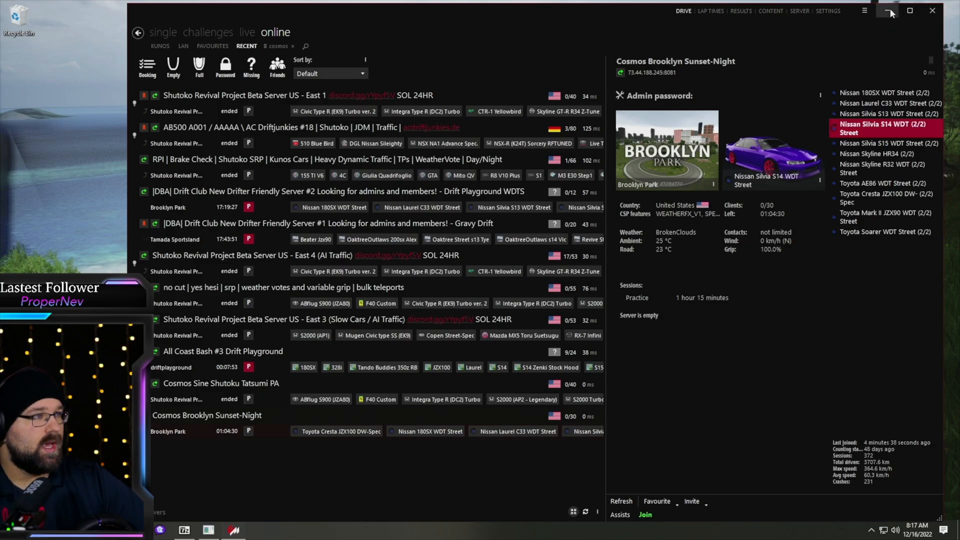
click(888, 11)
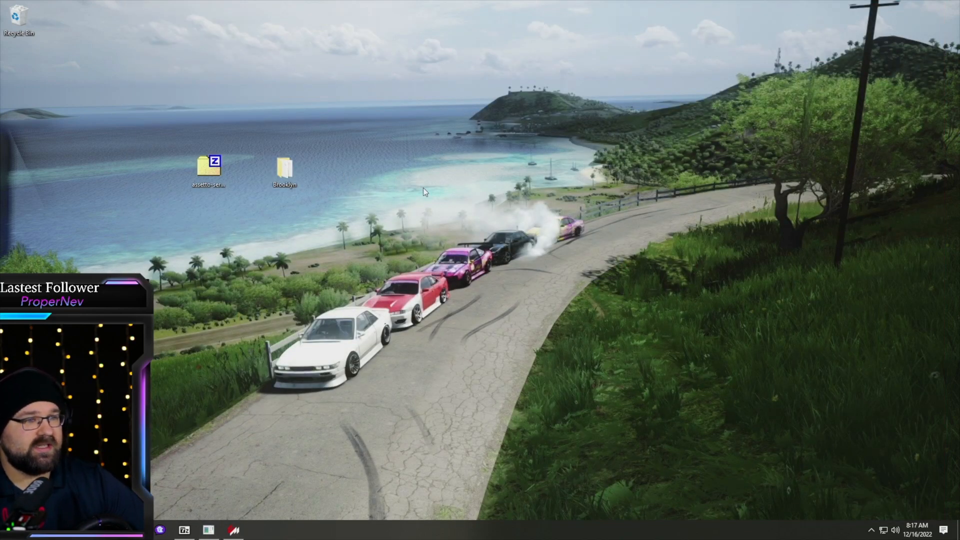
double_click(285, 166)
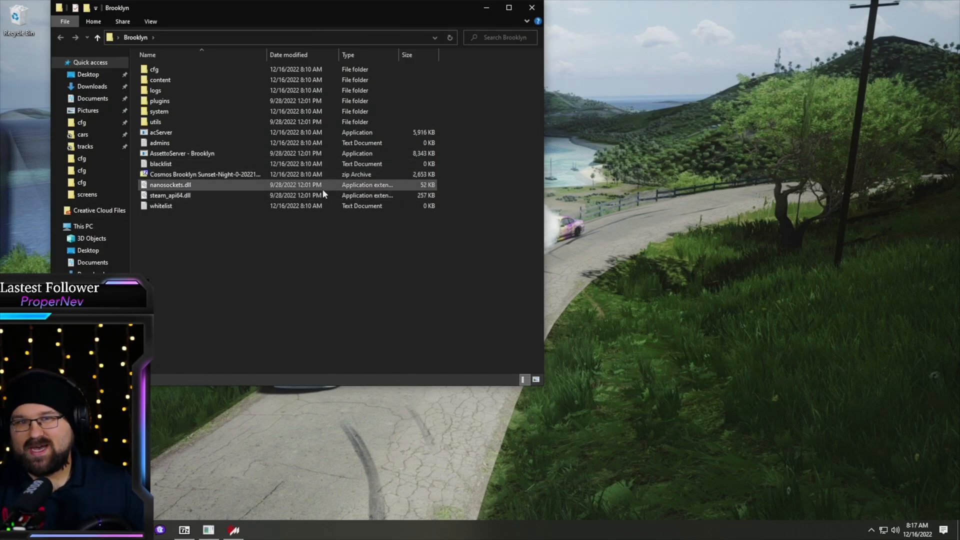
click(329, 292)
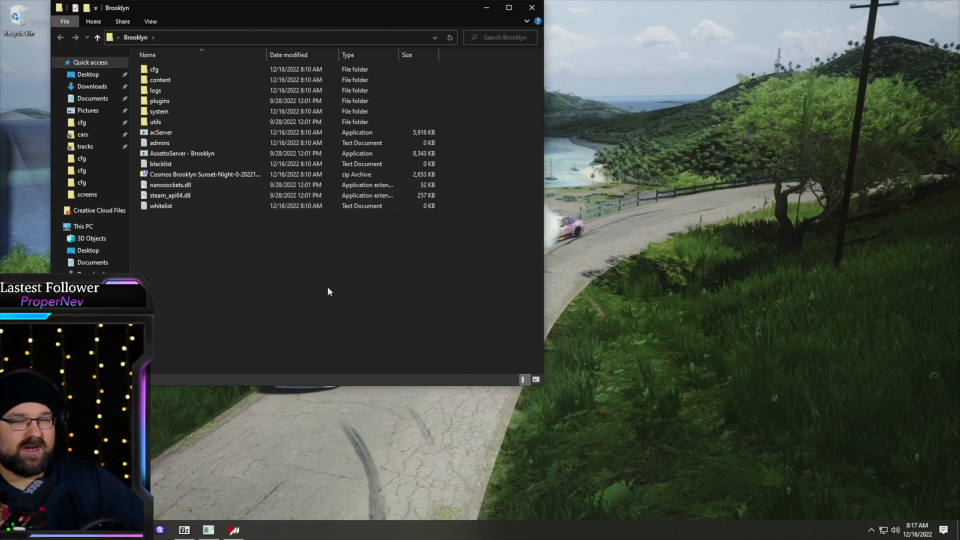
mouse_move(303, 289)
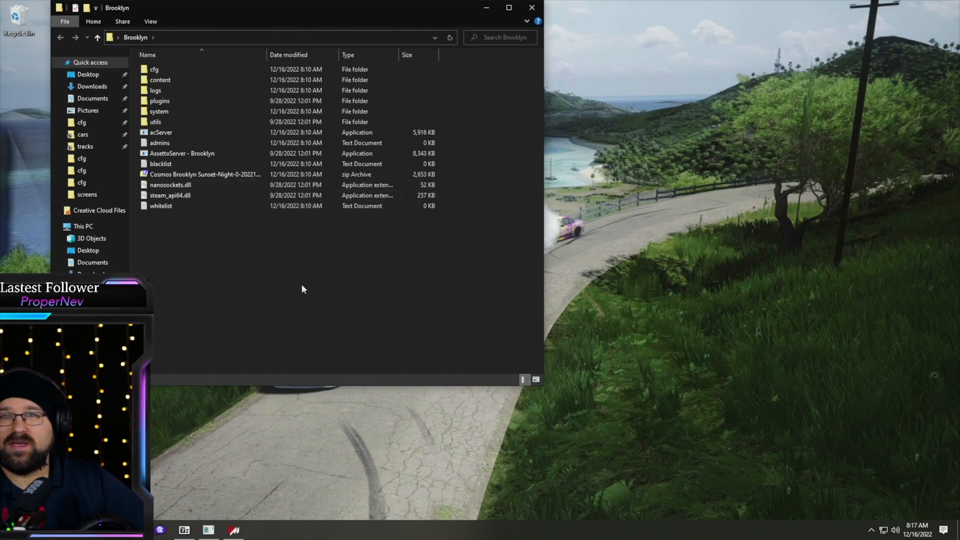
mouse_move(358, 253)
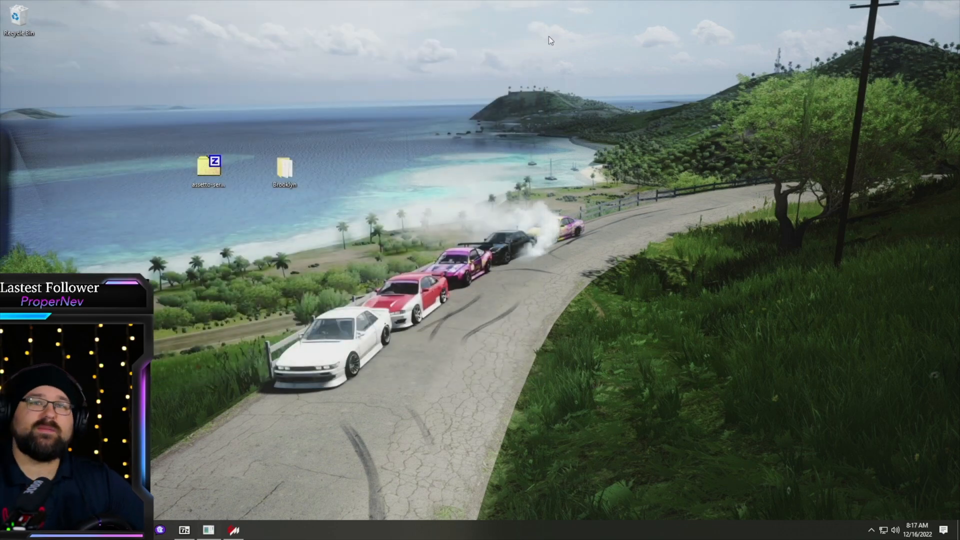
mouse_move(528, 49)
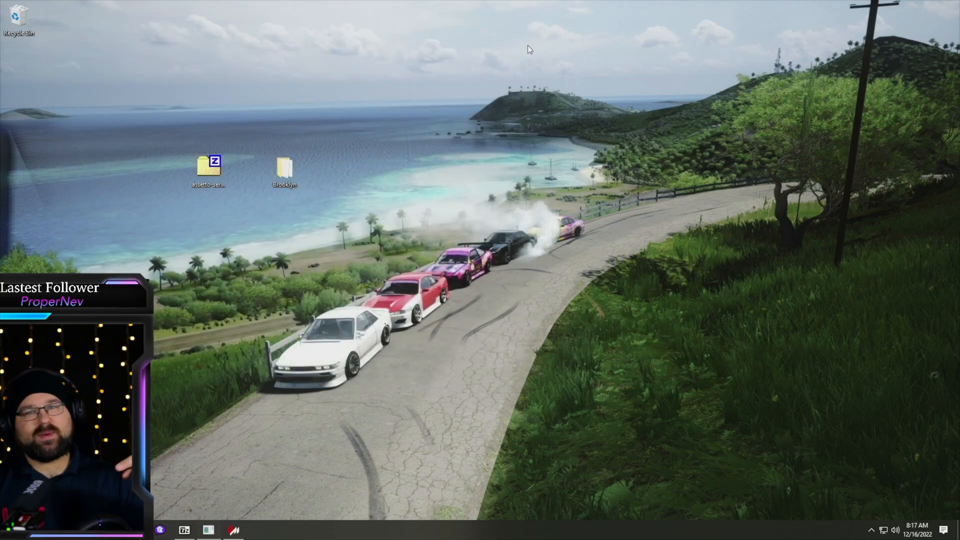